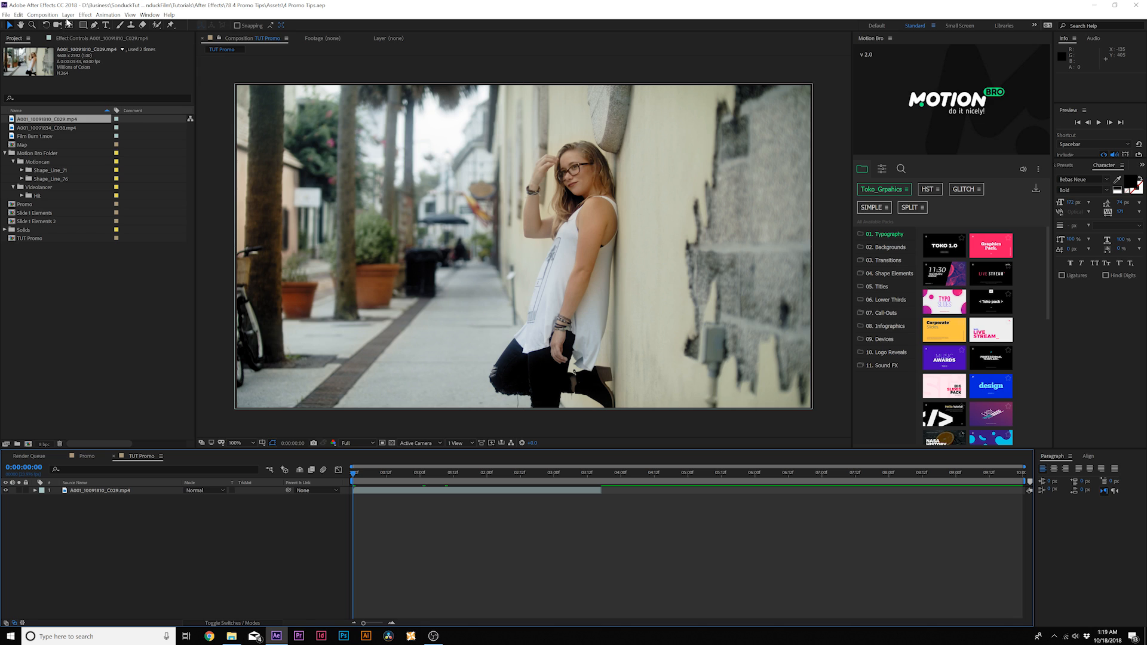
Create a deep blue solid named Overlay over the footage, keeping Normal blend mode
left_click(67, 14)
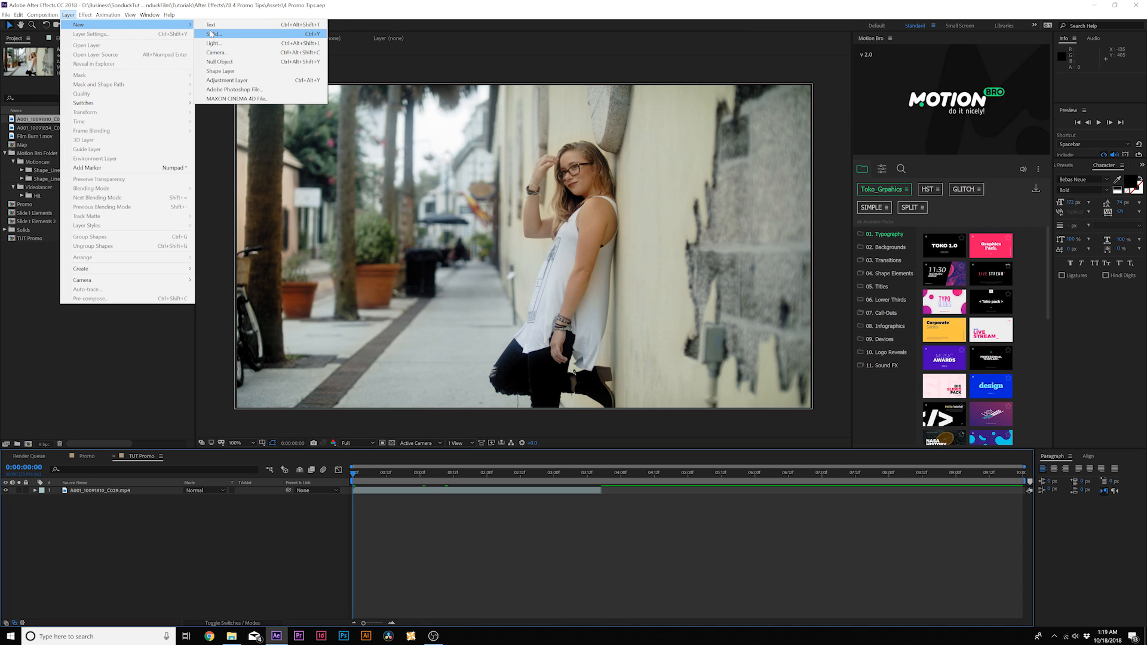
left_click(214, 33)
type("Overlay")
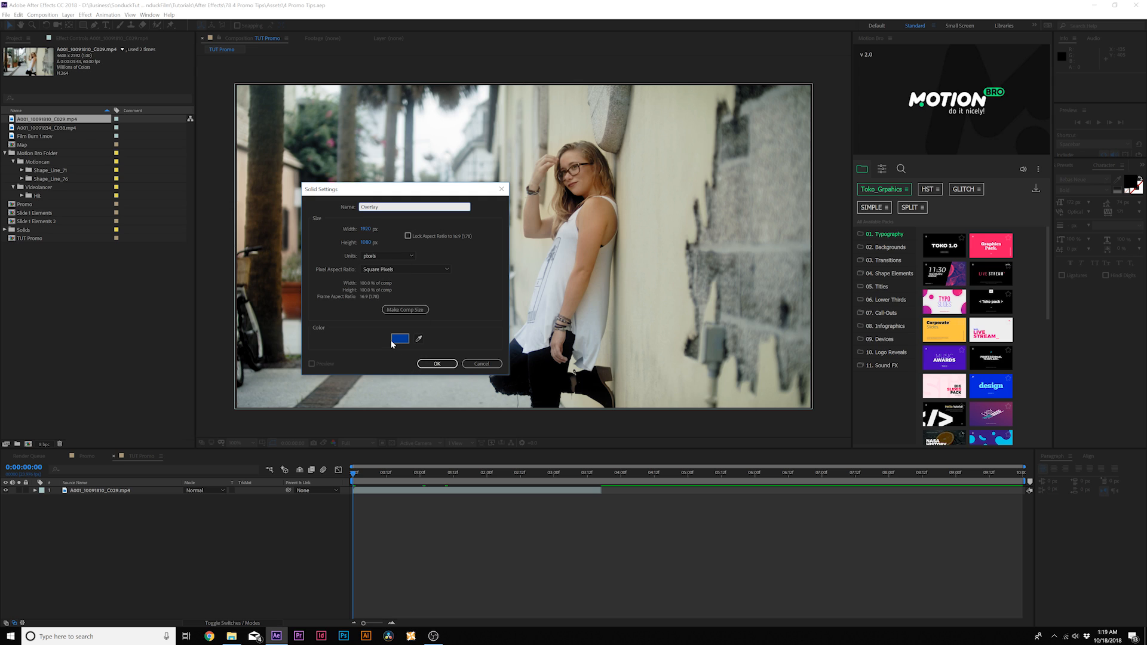
left_click(400, 338)
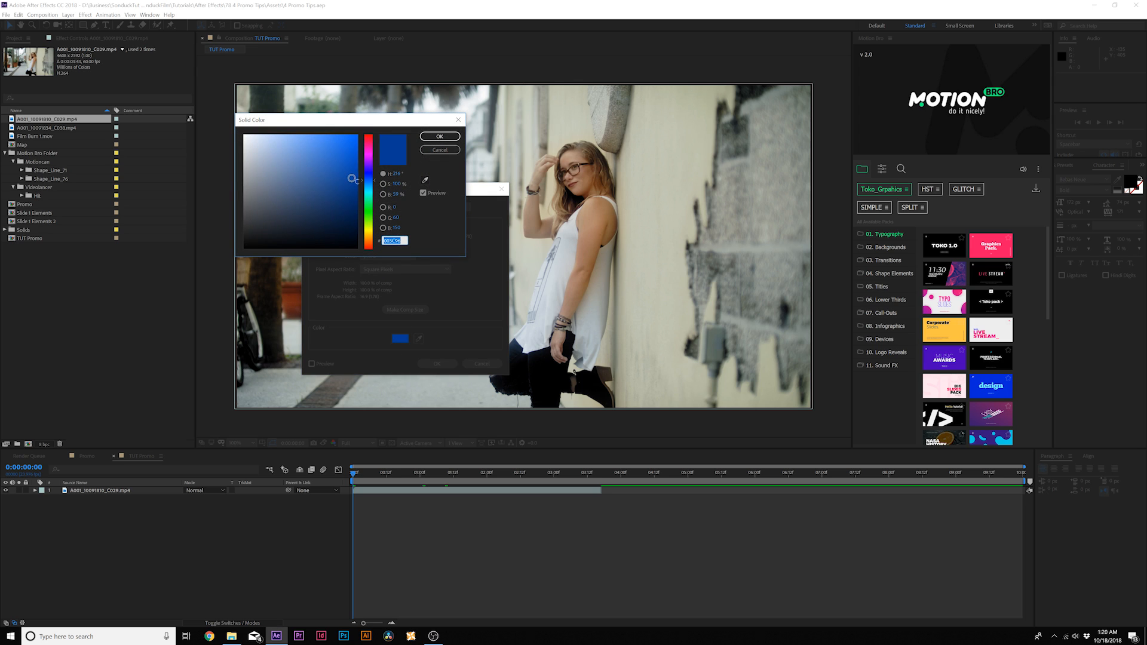
left_click(438, 137)
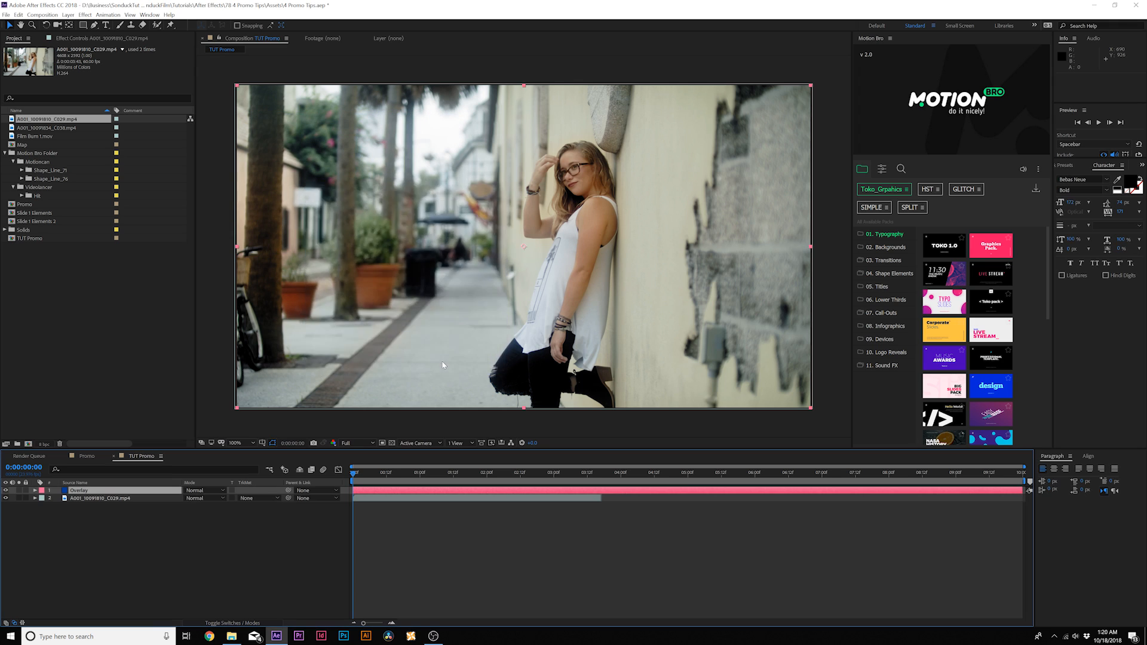
left_click(205, 489)
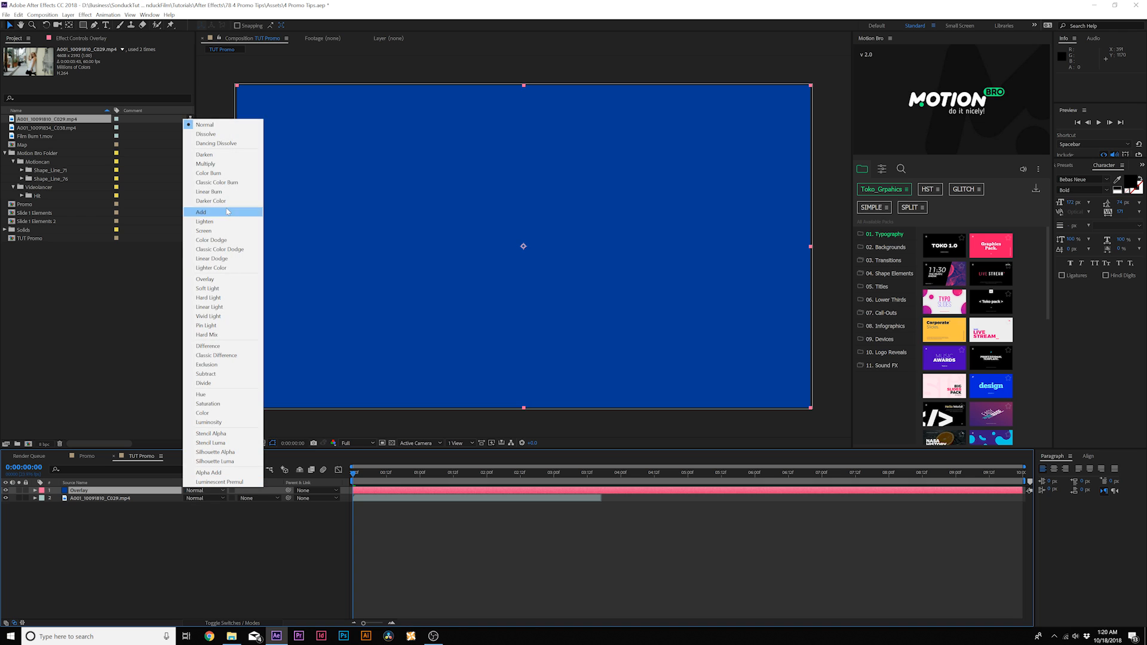
left_click(202, 212)
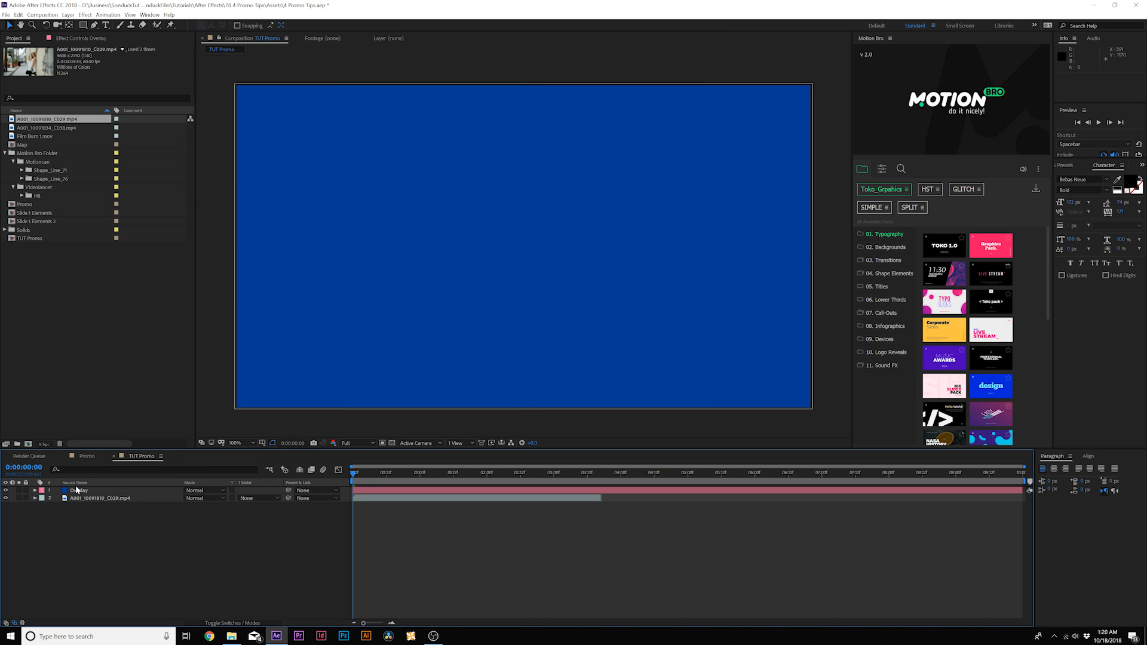
Select the Overlay solid layer to adjust its transform properties
left_click(78, 489)
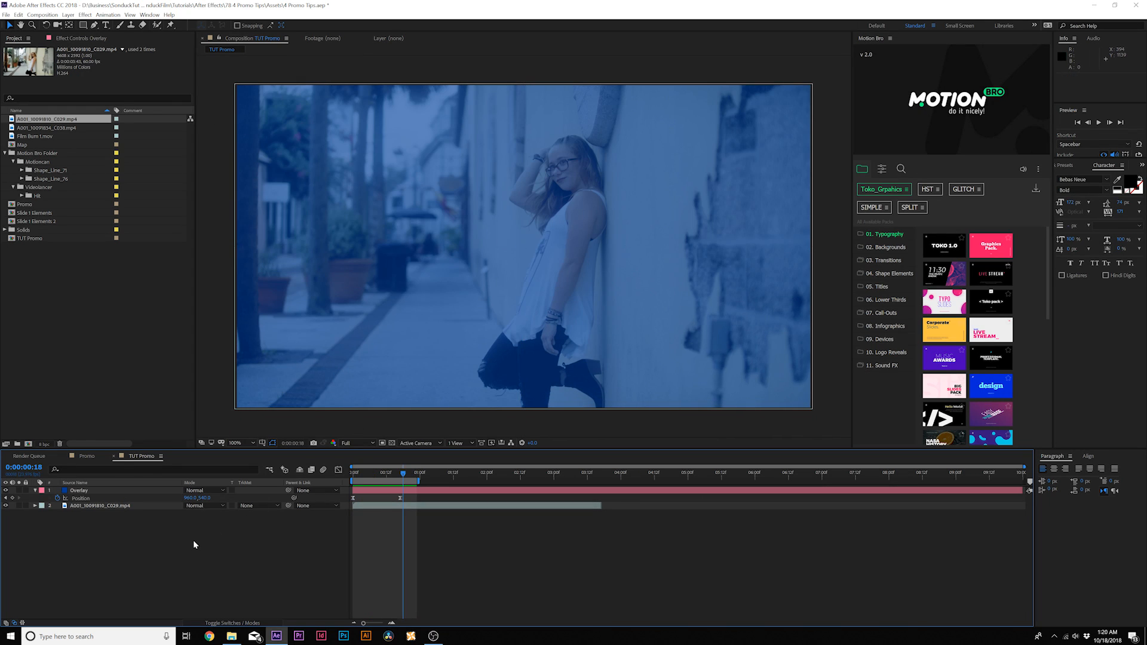
Set the shape Pen tool to draw straight paths with a solid-colour stroke
left_click(120, 25)
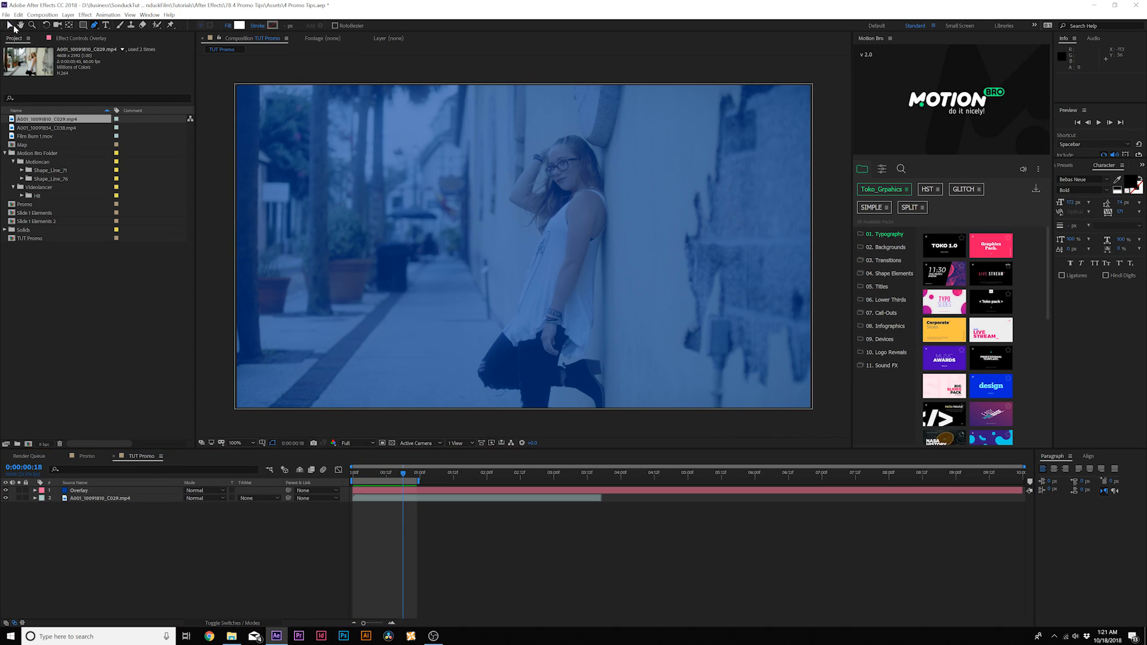
left_click(240, 25)
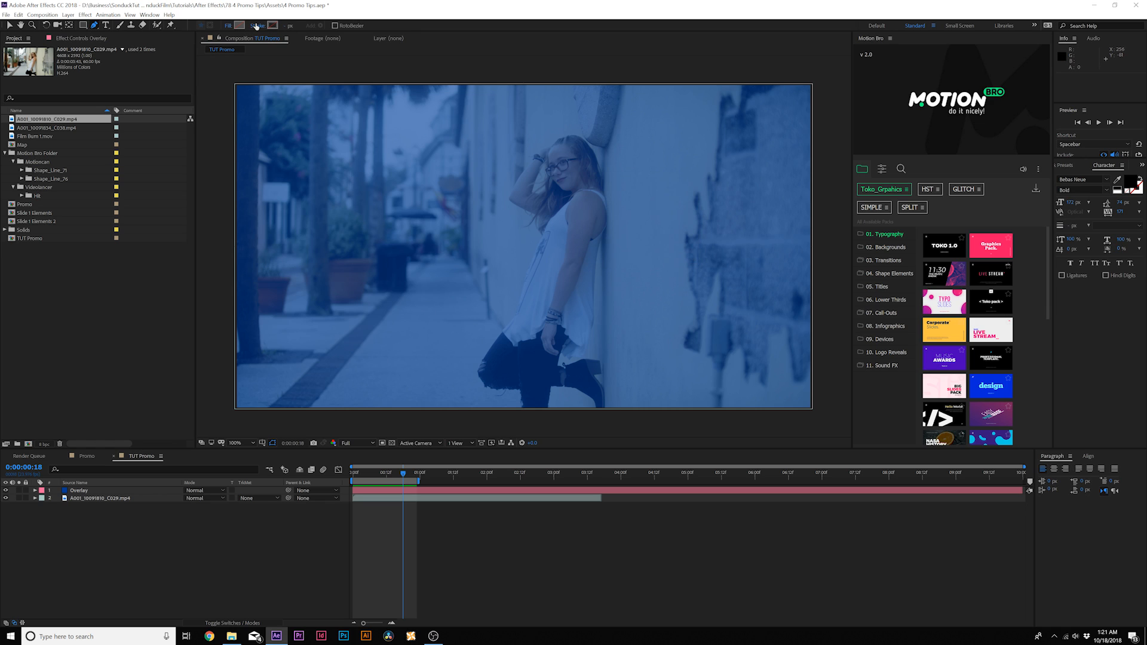
left_click(275, 25)
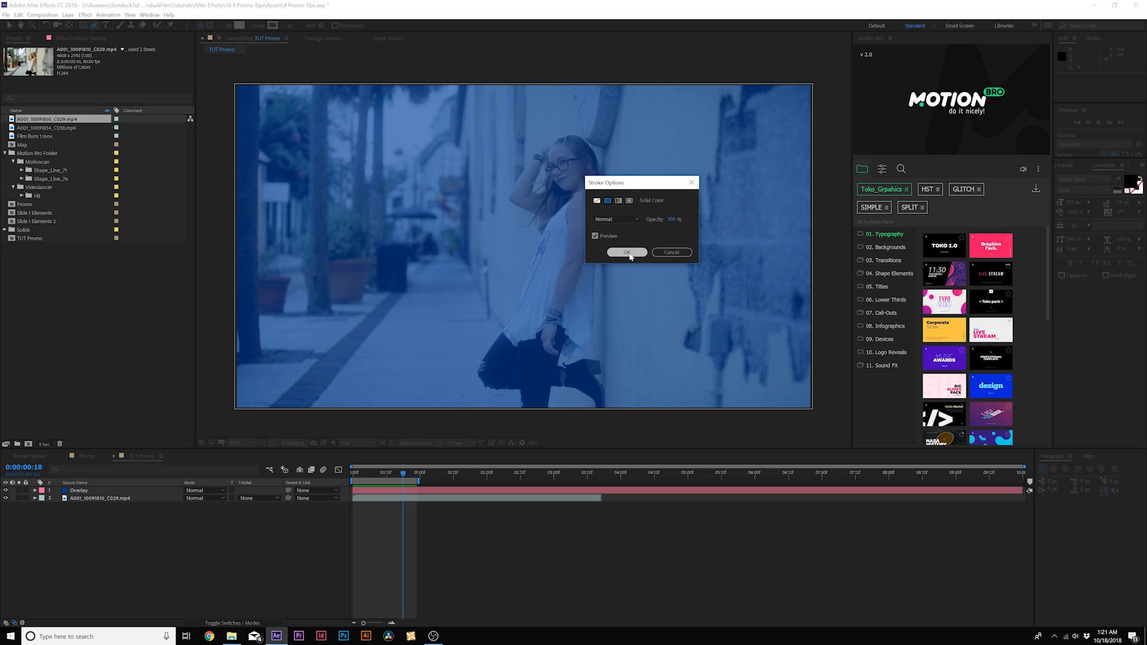
left_click(626, 252)
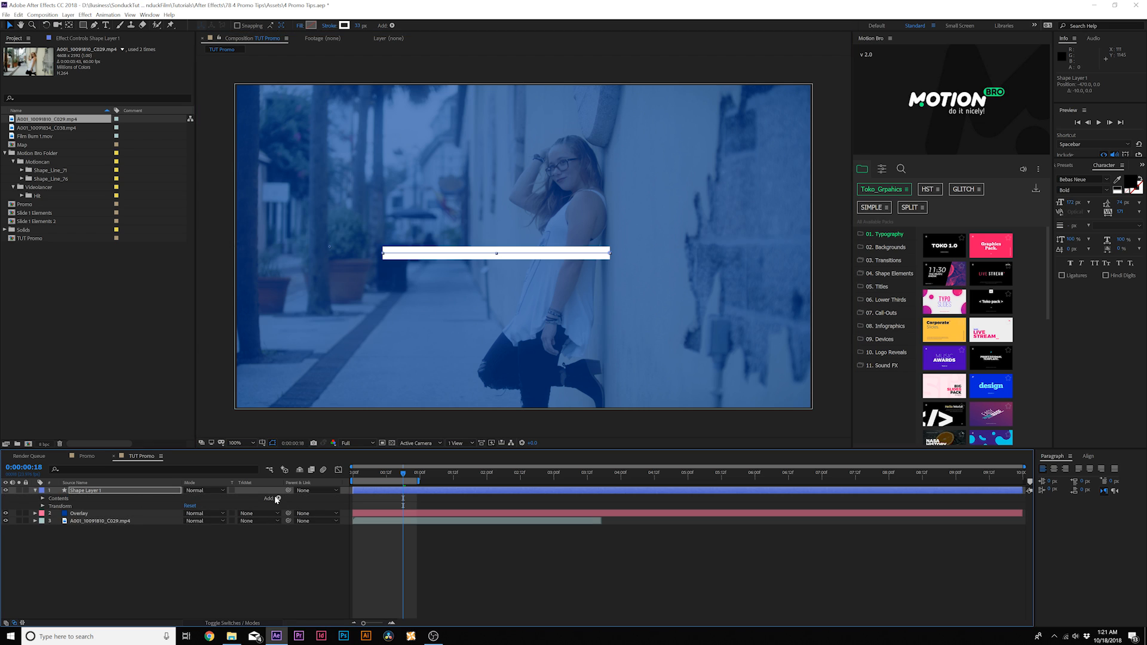
Add Trim Paths to the line shape and reveal its Start and End settings
left_click(43, 498)
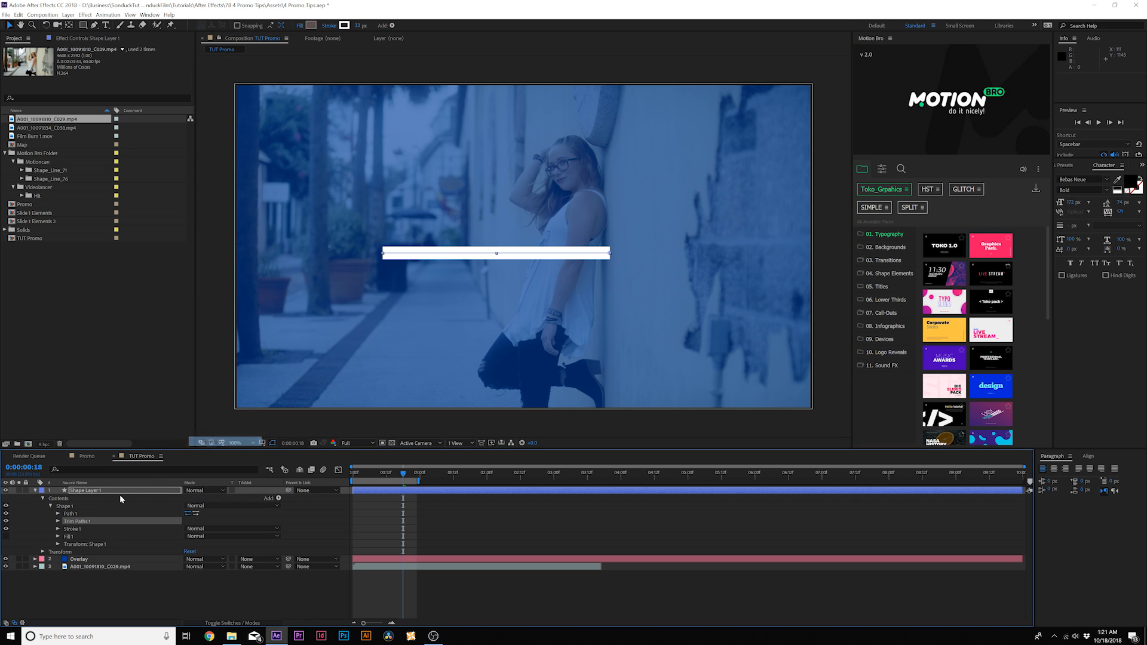
left_click(58, 521)
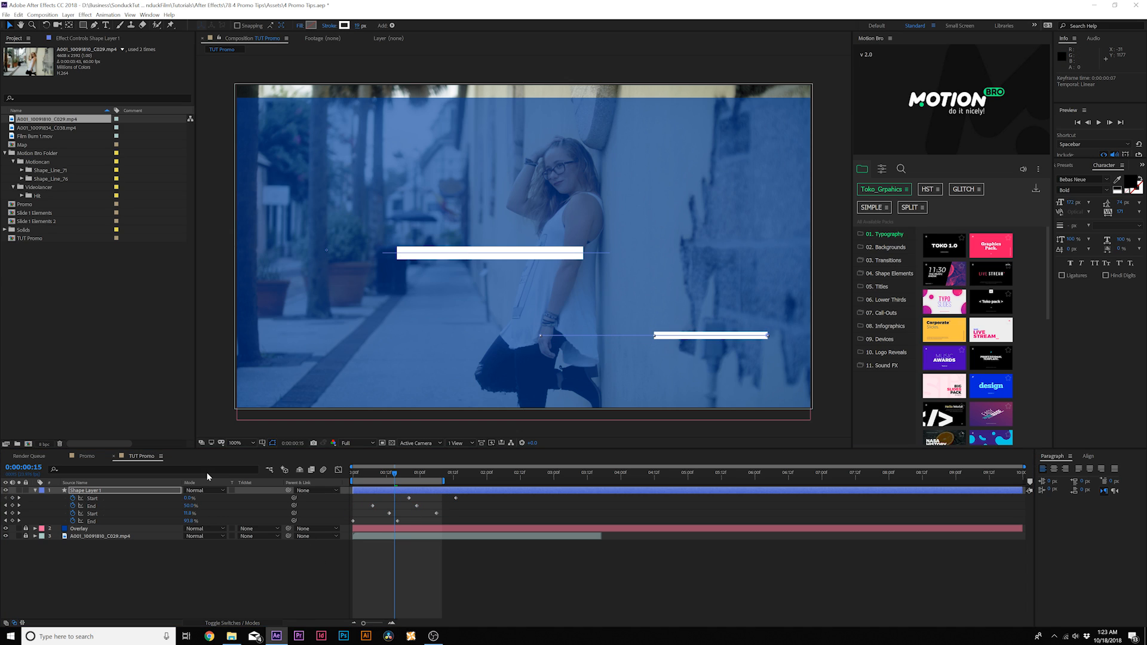
Give the line a purple stroke colour and scrub the timeline to preview it
left_click(34, 489)
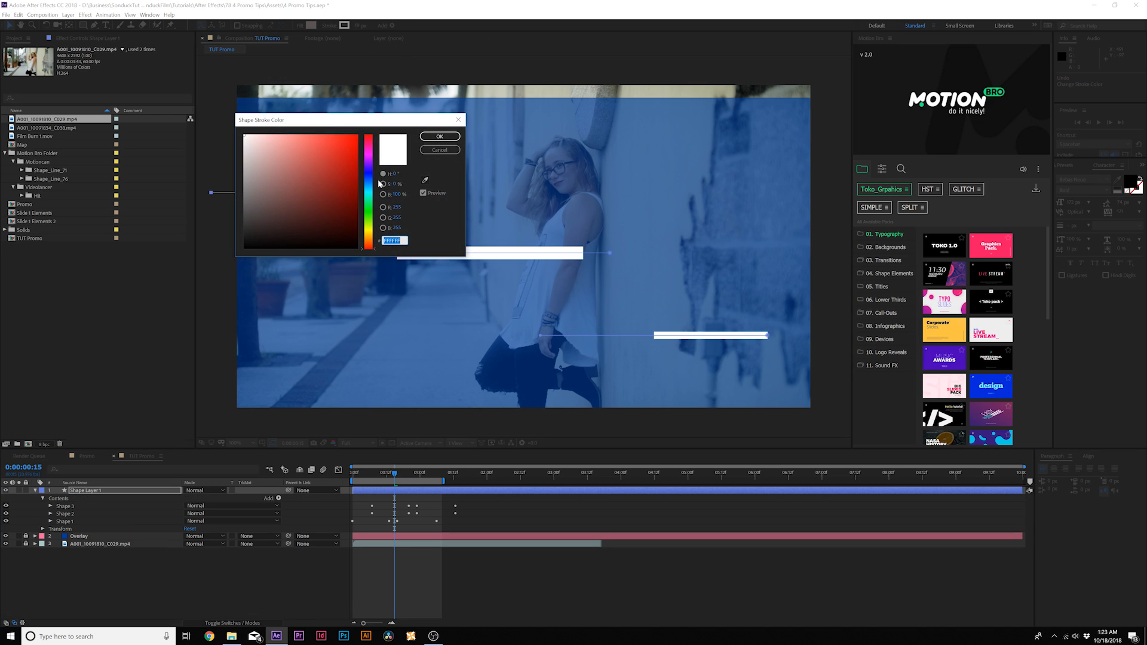
left_click(337, 149)
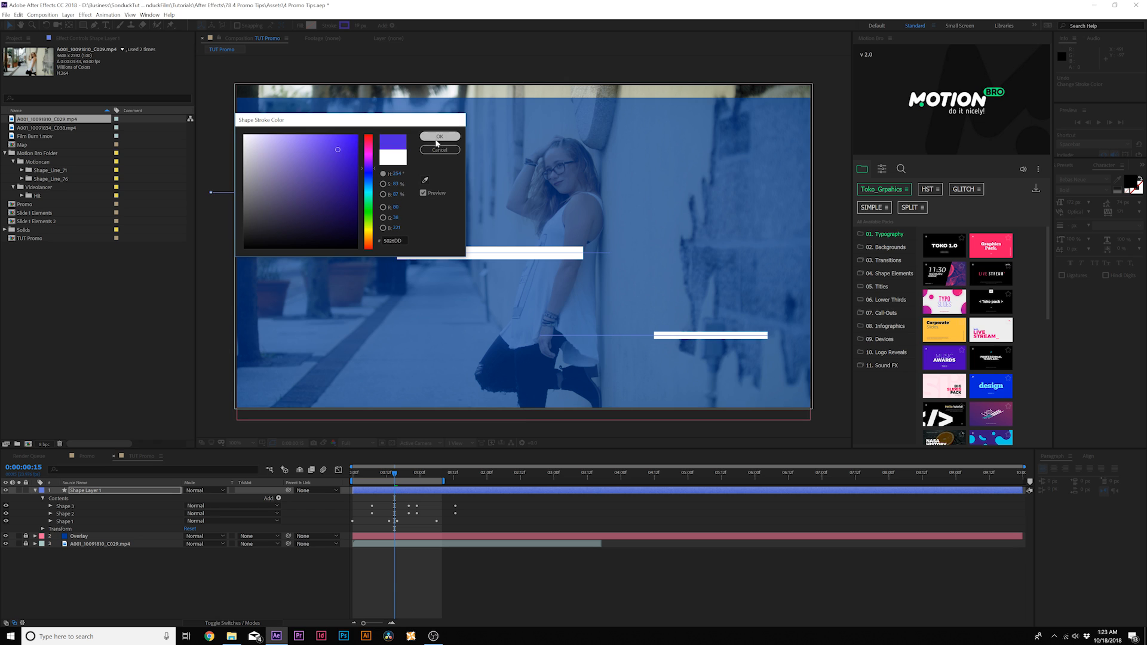
left_click(438, 137)
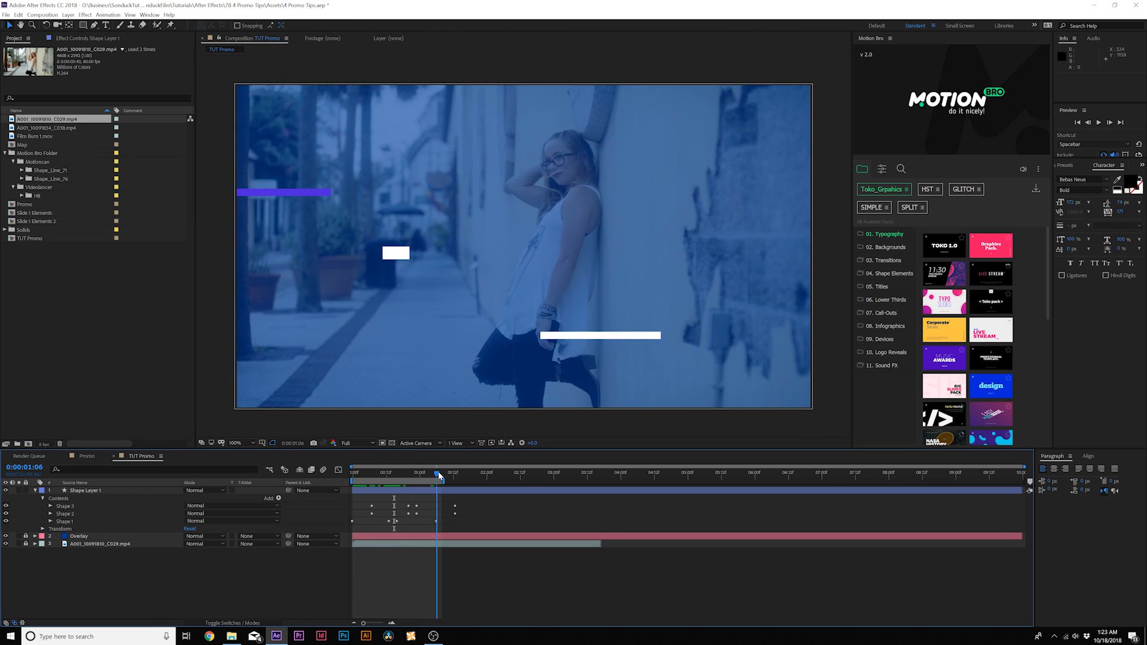
left_click_drag(438, 476, 430, 476)
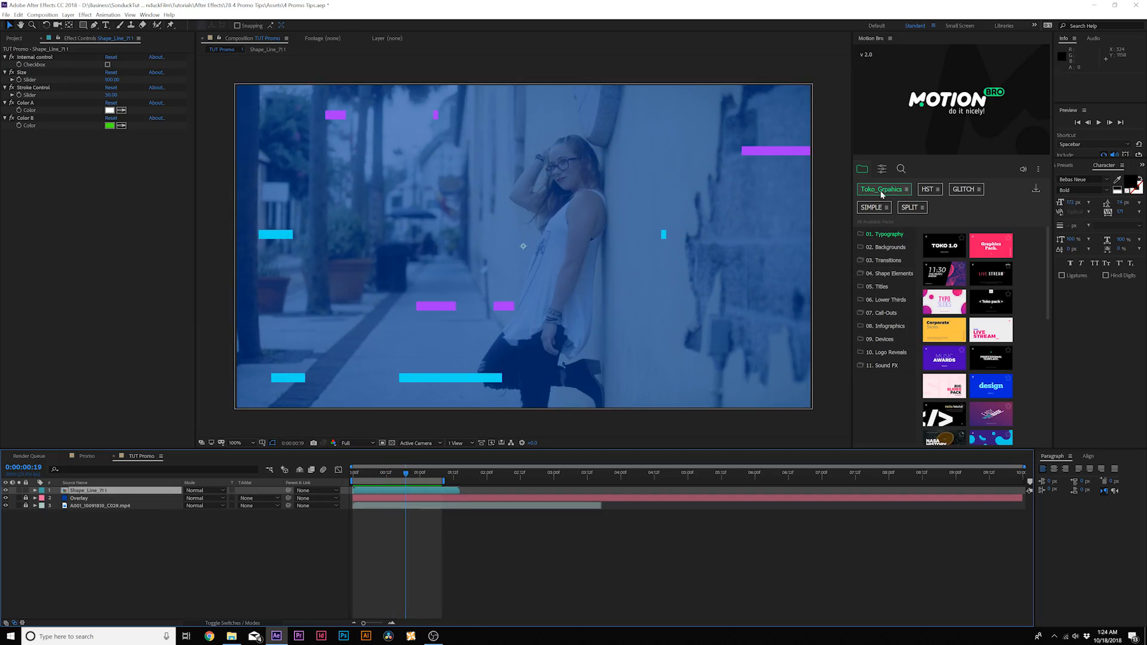
Add the Shape_Line_79 preset from Motion Bro and shift the layer later in time
left_click(889, 272)
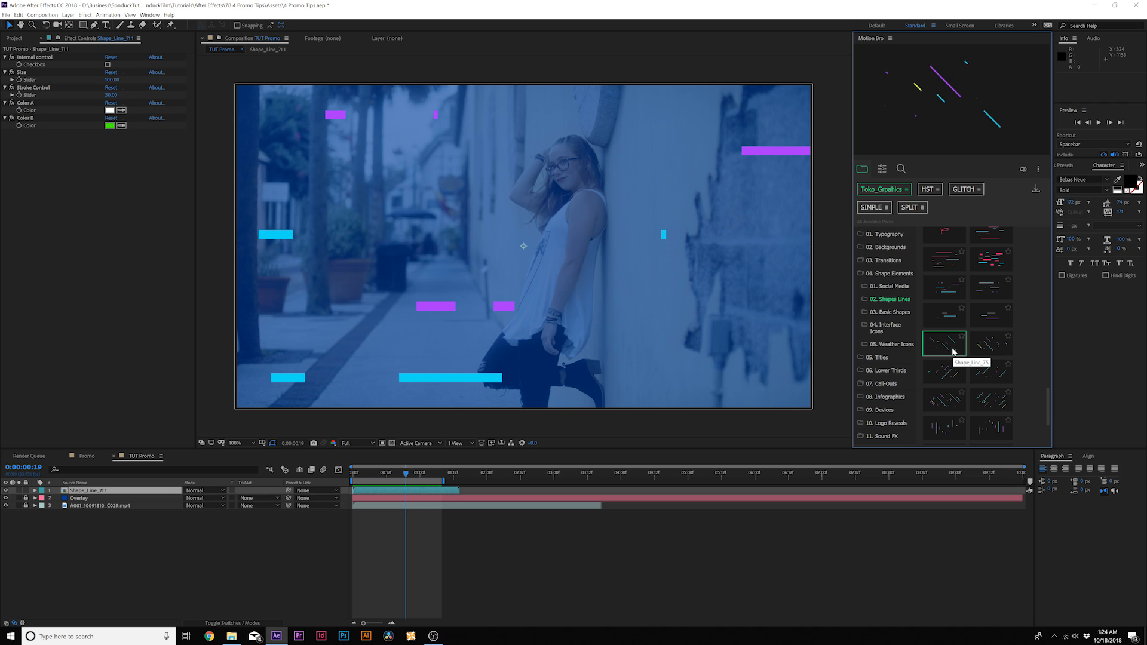
double_click(944, 344)
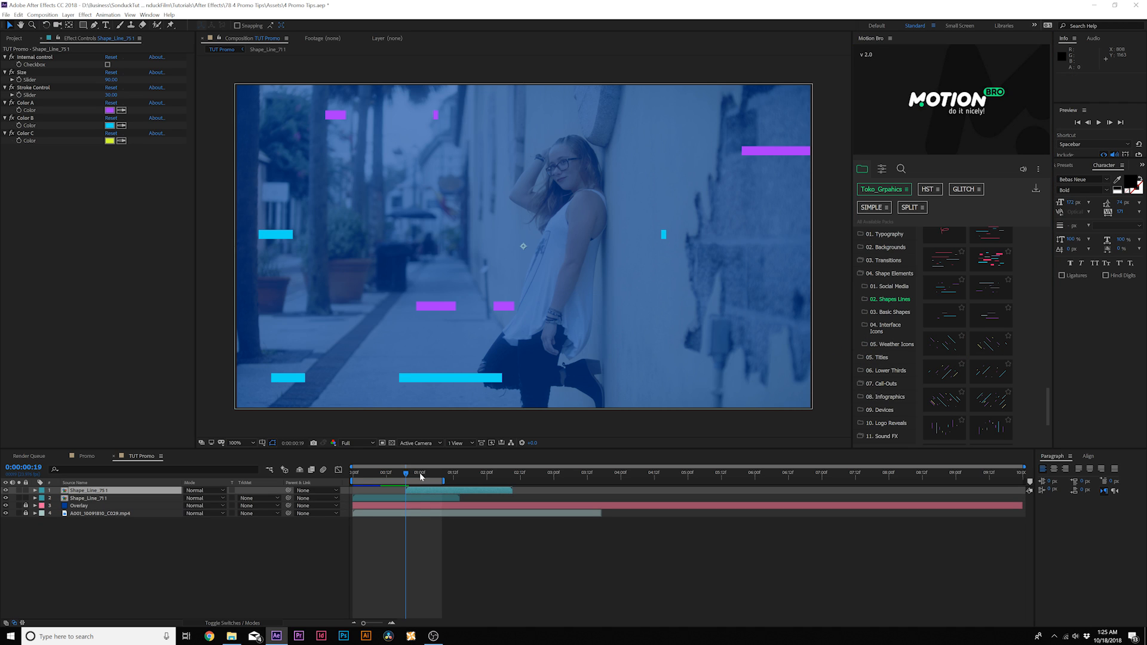
left_click_drag(406, 473, 461, 474)
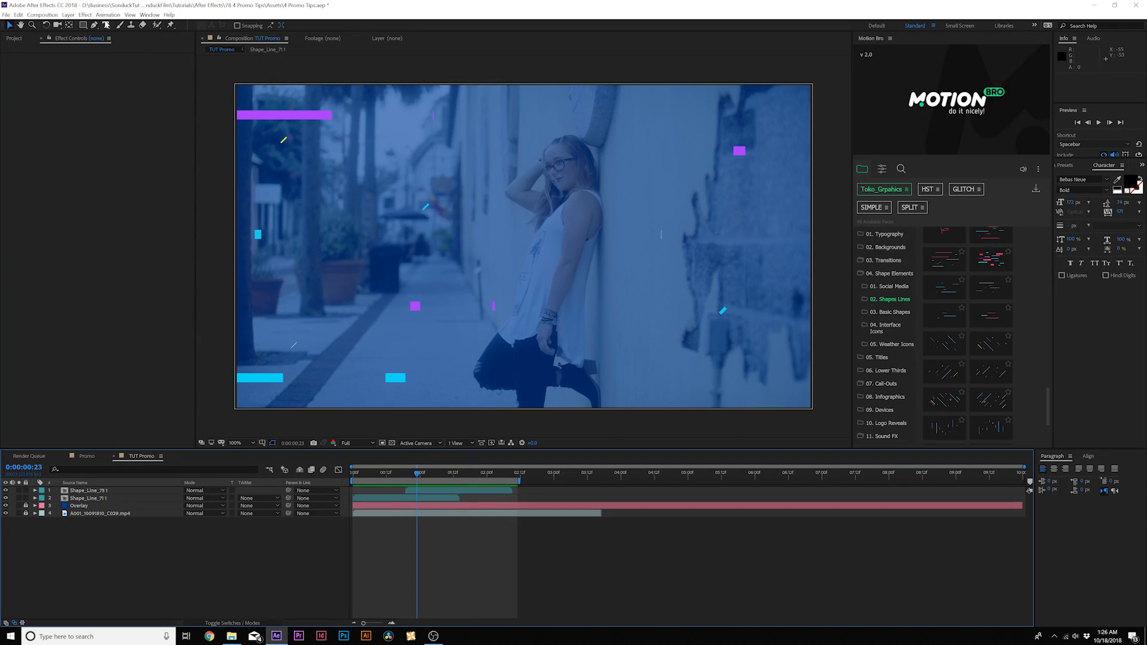
Choose the Rectangle tool with a solid white fill and no stroke
left_click(570, 216)
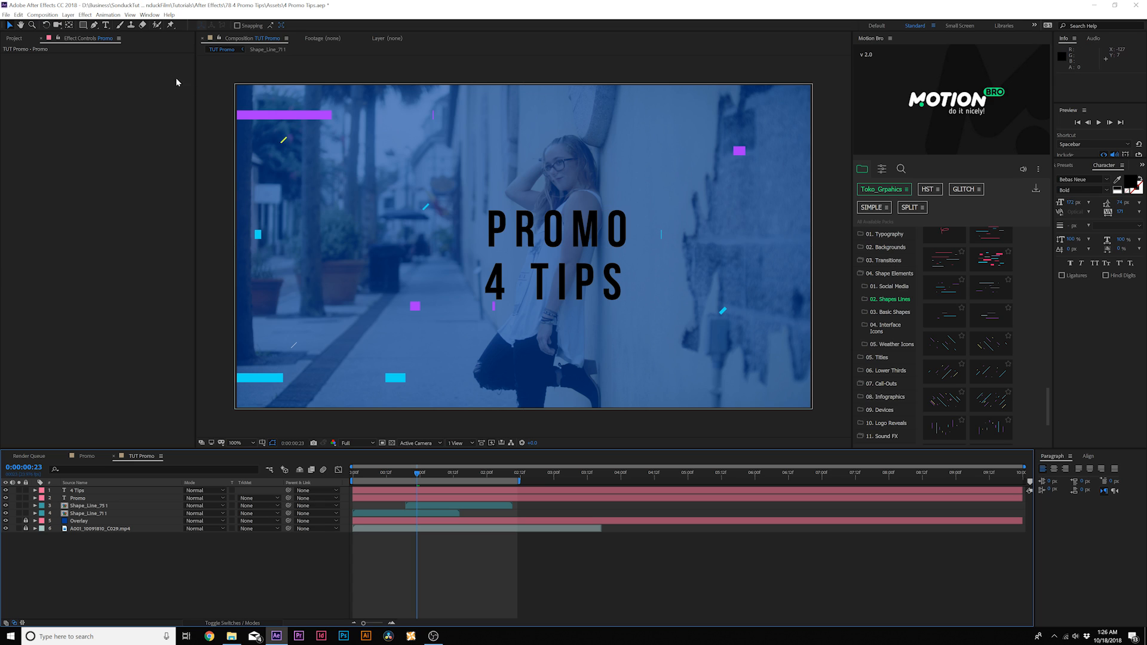
left_click(84, 24)
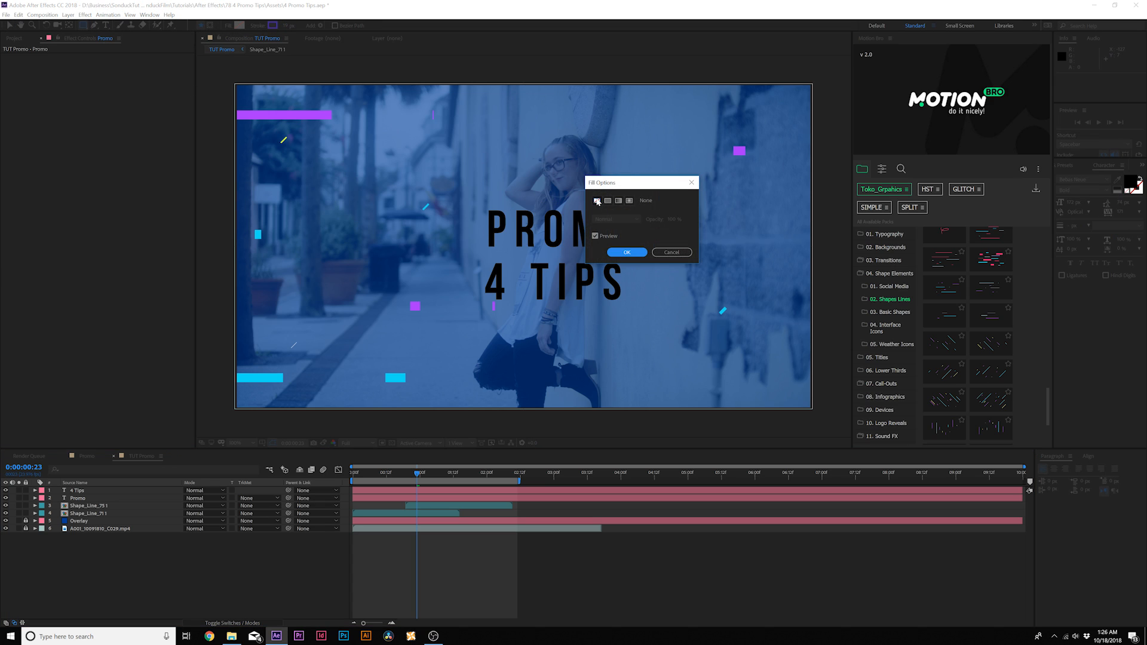
left_click(625, 251)
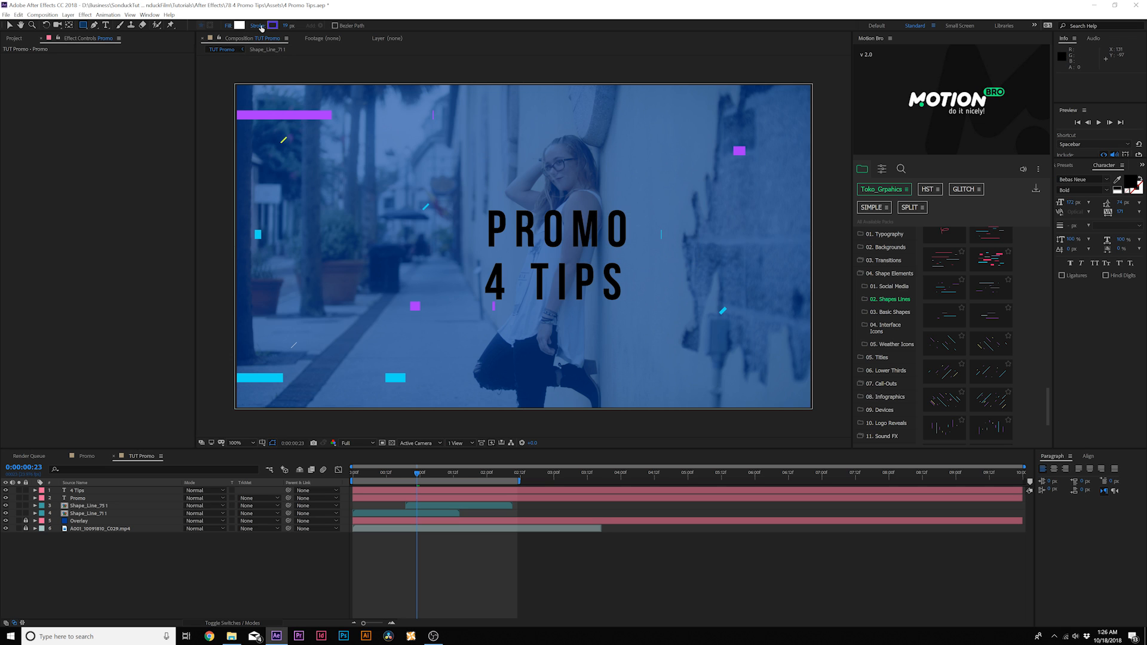
left_click(257, 26)
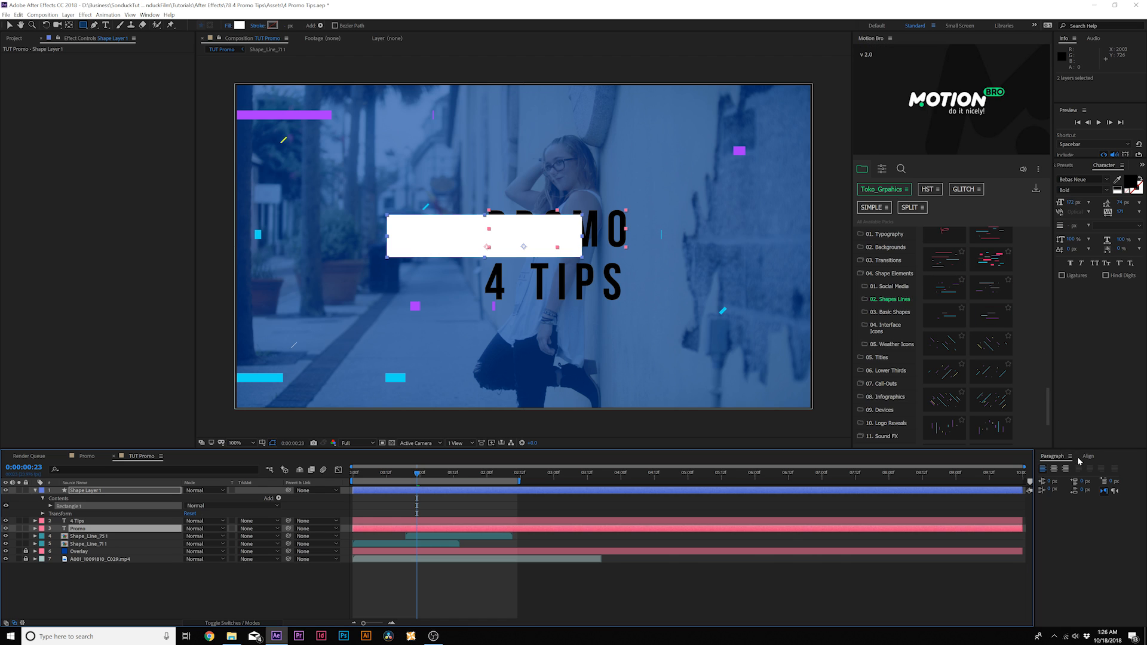
Move Shape Layer 1 beneath Promo and keyframe Rectangle Path 1 Size and Position
left_click(149, 14)
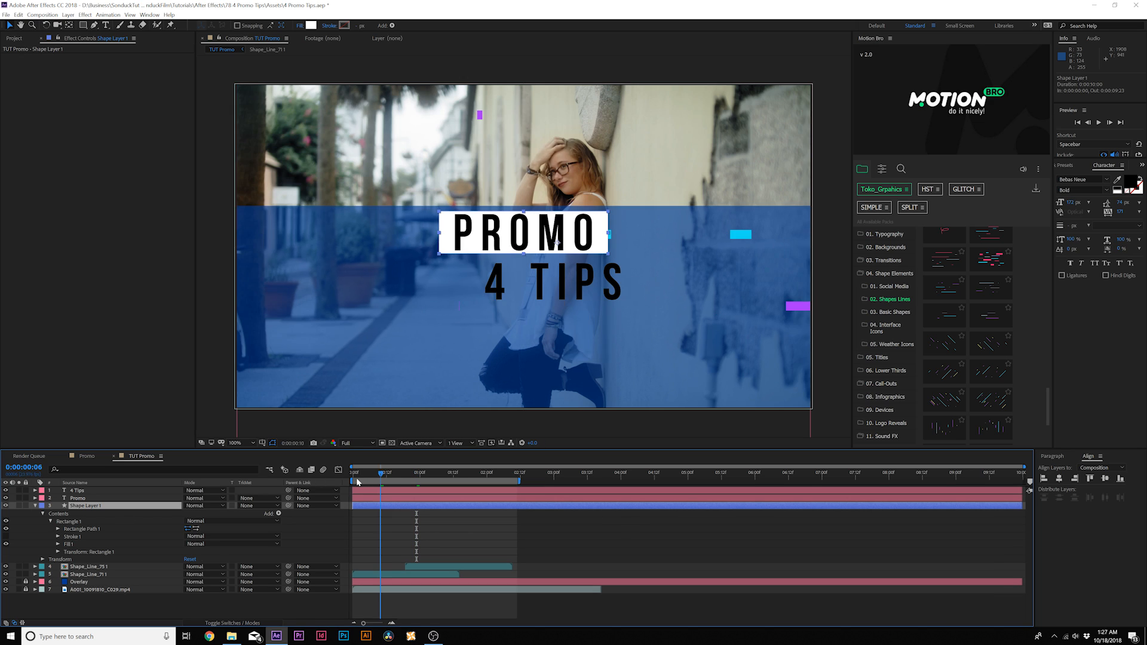
left_click(58, 528)
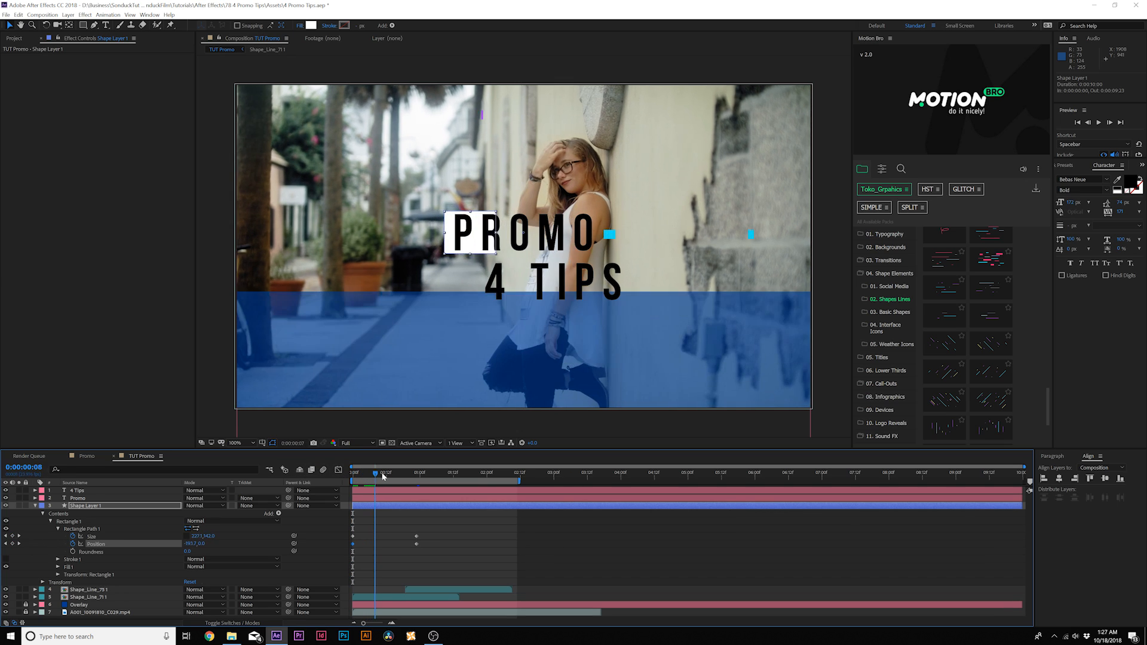
left_click(354, 471)
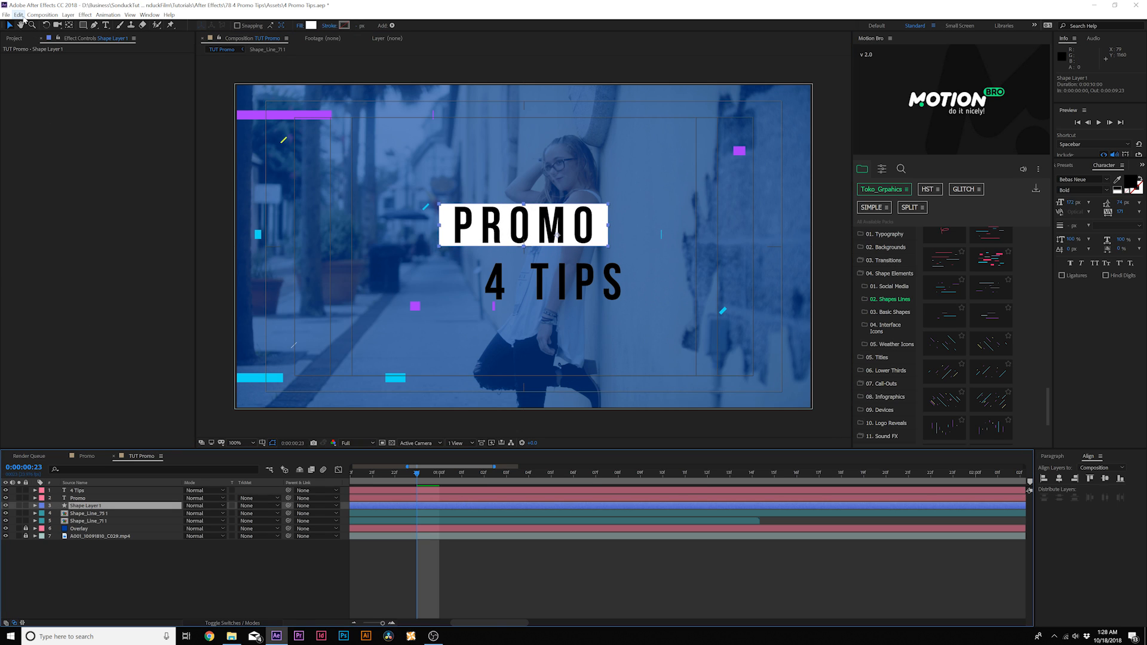
Duplicate the white box layer and add a Position text animator to the Promo title
left_click(17, 14)
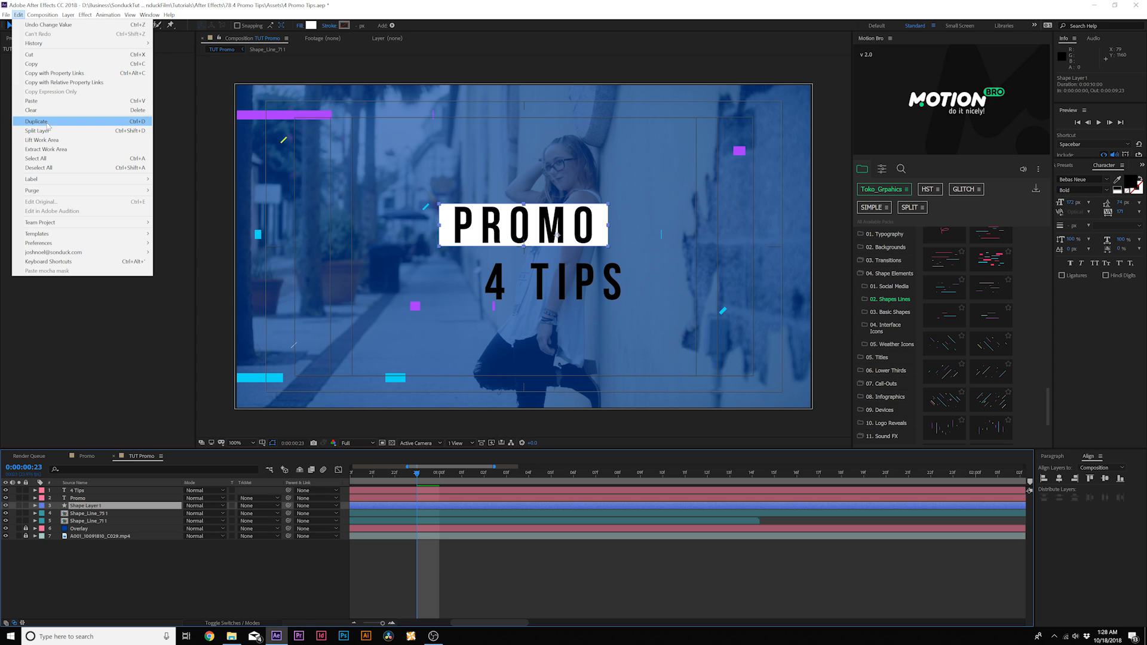
left_click(35, 122)
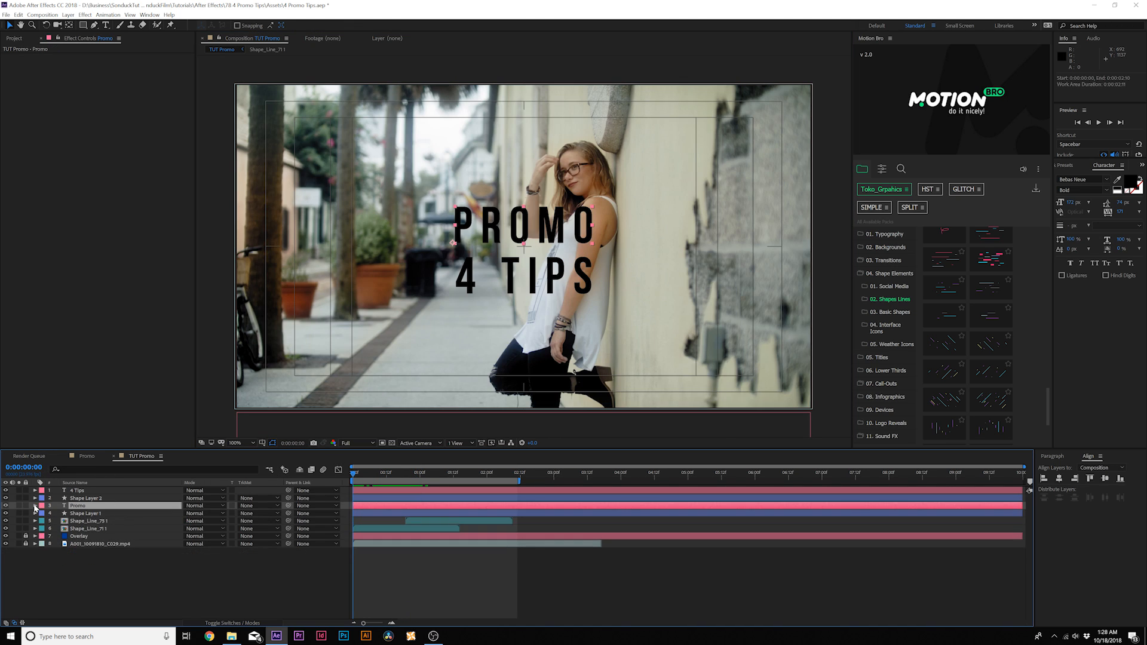
left_click(34, 505)
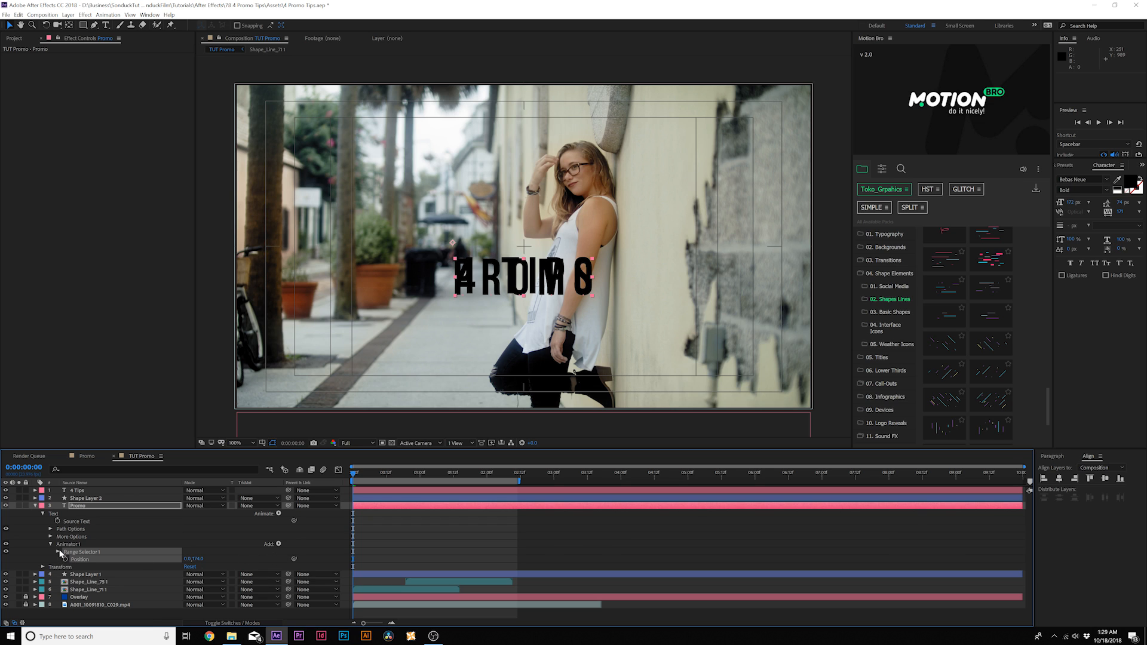
Keyframe Range Selector 1 Start on the Promo animator, then select the PROMO box layer
left_click(57, 552)
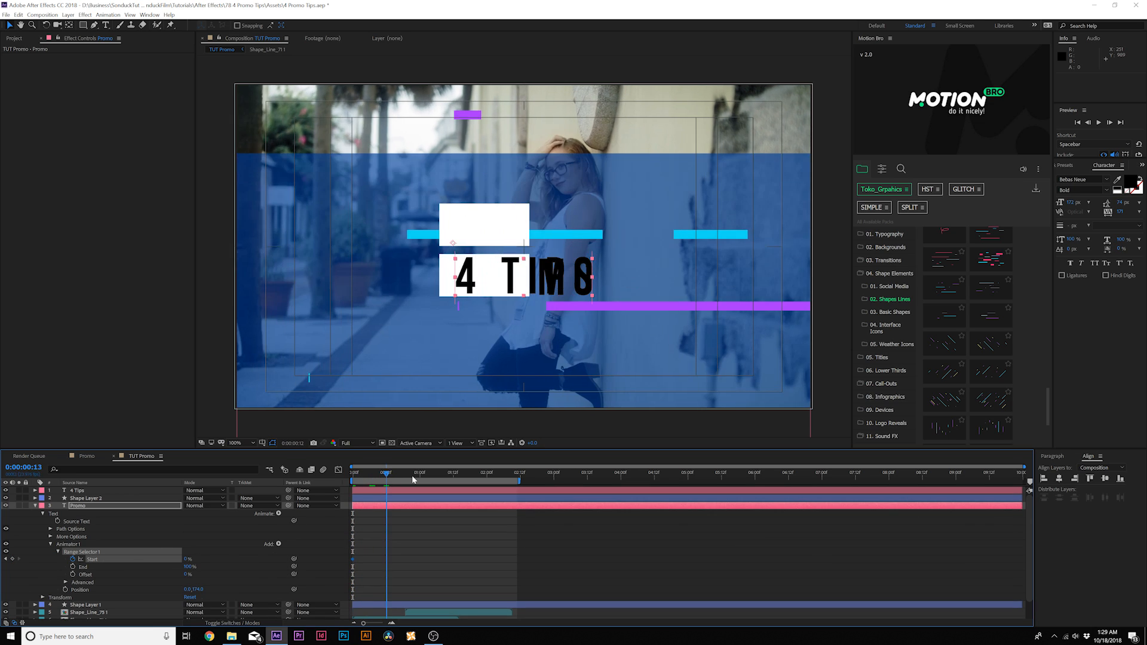
left_click(417, 475)
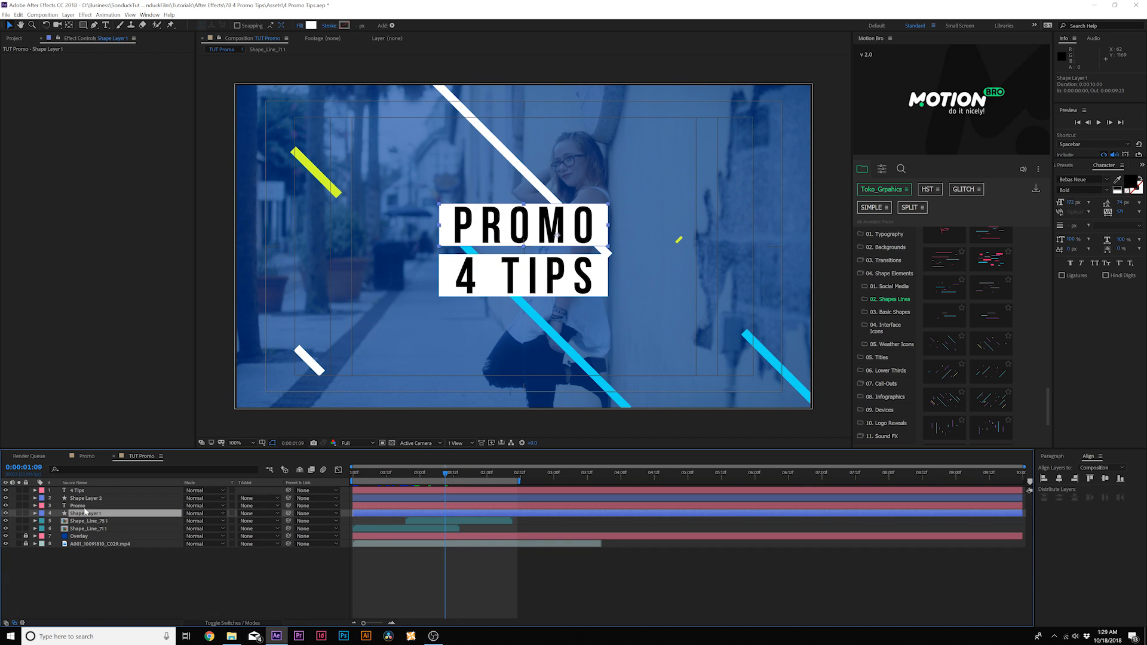
left_click(87, 498)
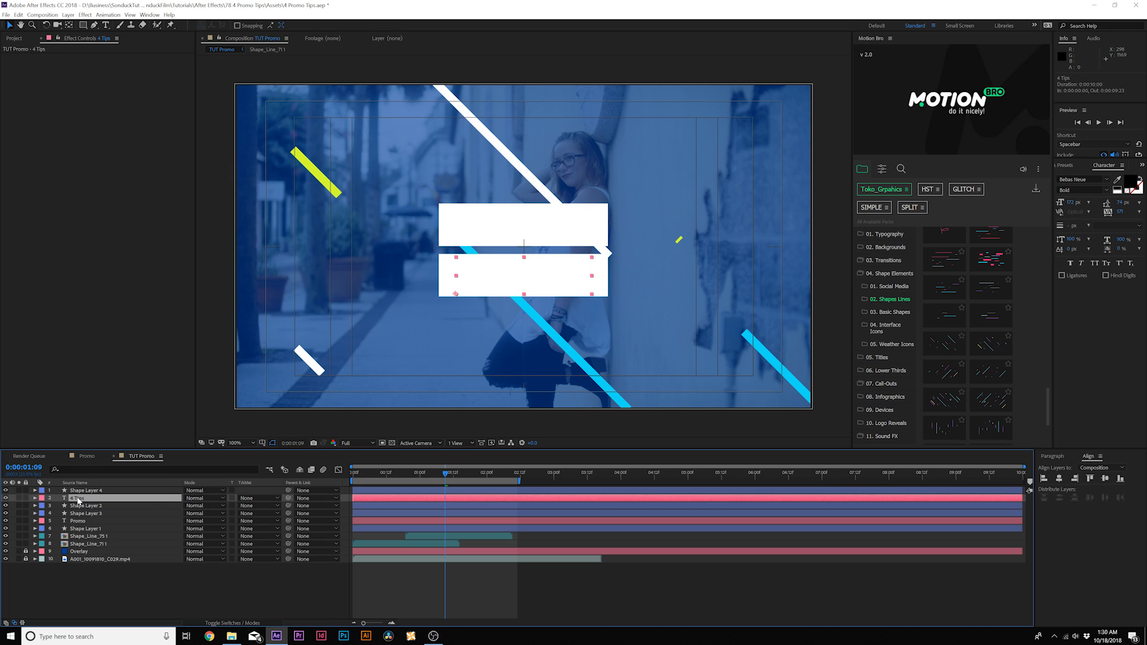
Alpha-matte the 4 Tips title to Shape Layer 4 and the Promo title to its box layer
left_click(260, 498)
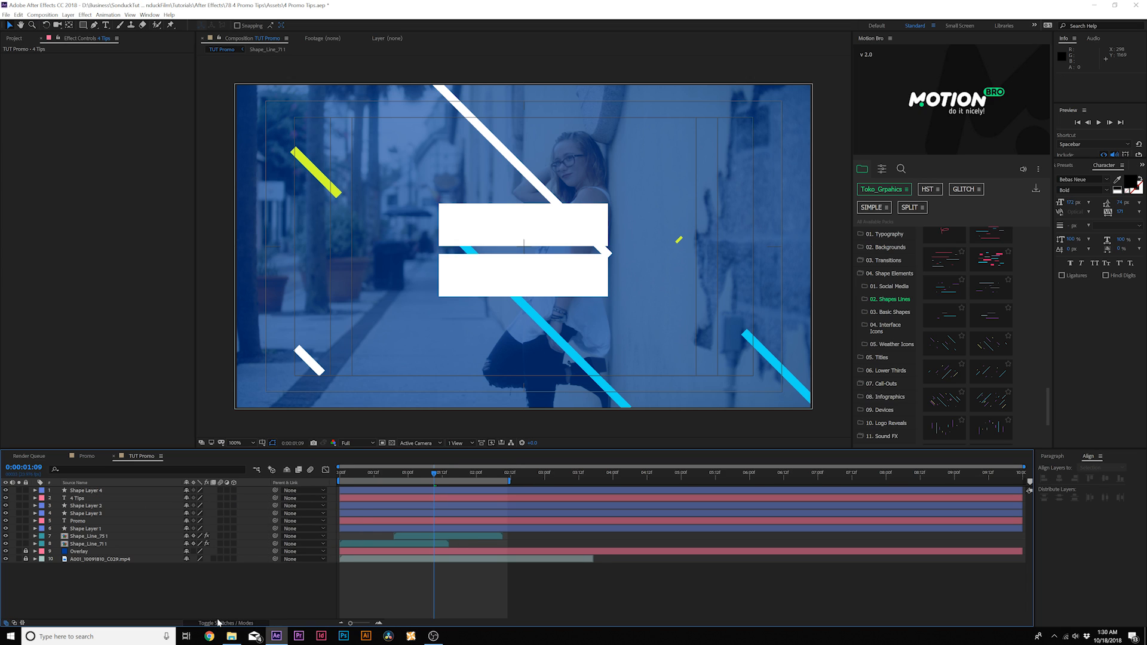
left_click(260, 498)
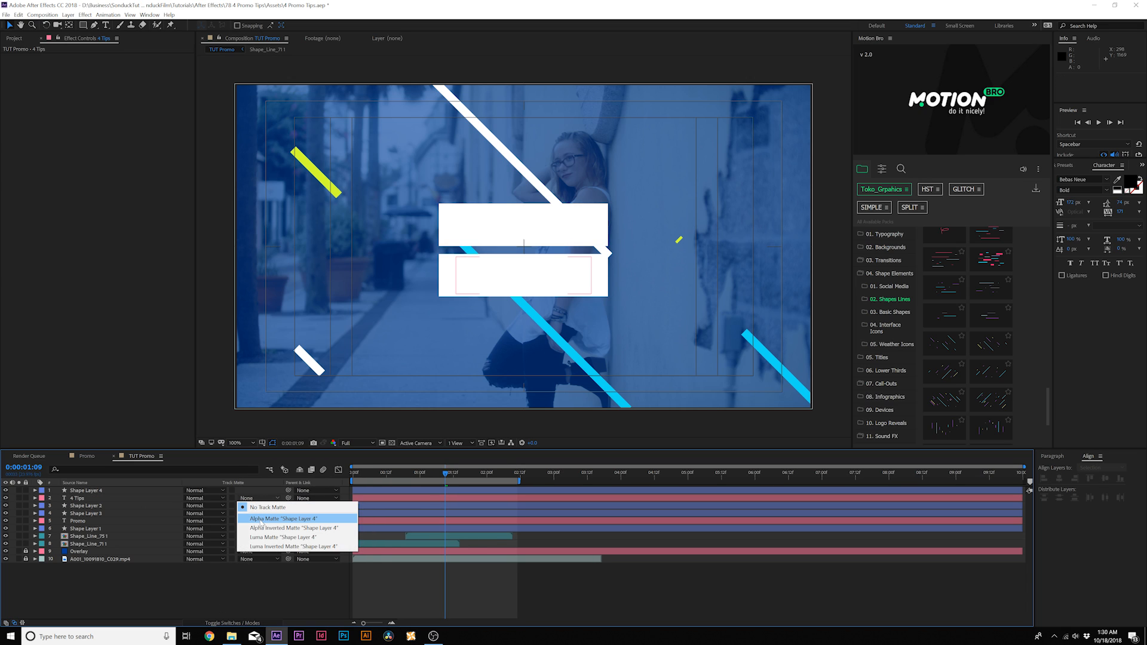
left_click(281, 518)
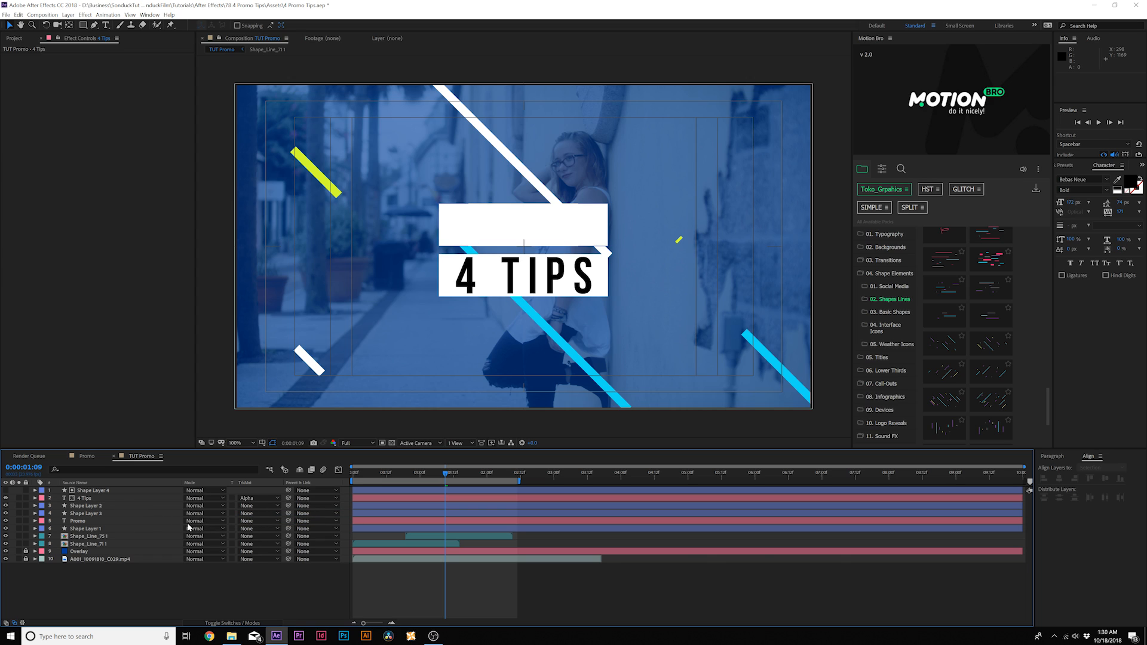
left_click(79, 521)
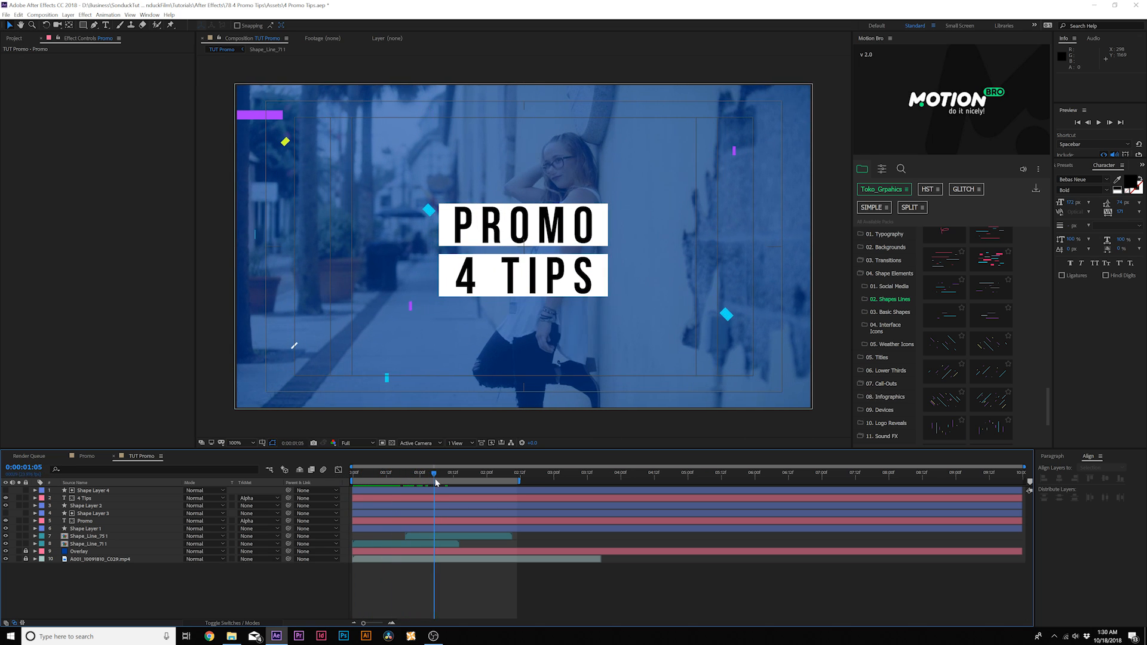
left_click(394, 474)
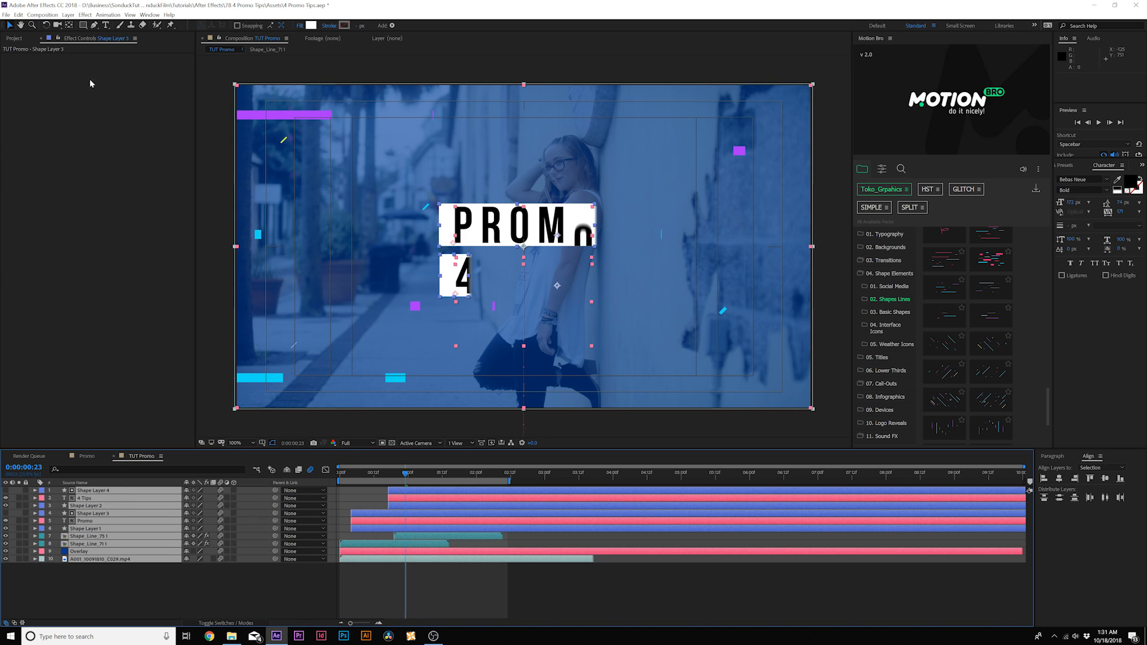
Pre-compose the title, box and line layers into a composition named Slide 1
left_click(68, 14)
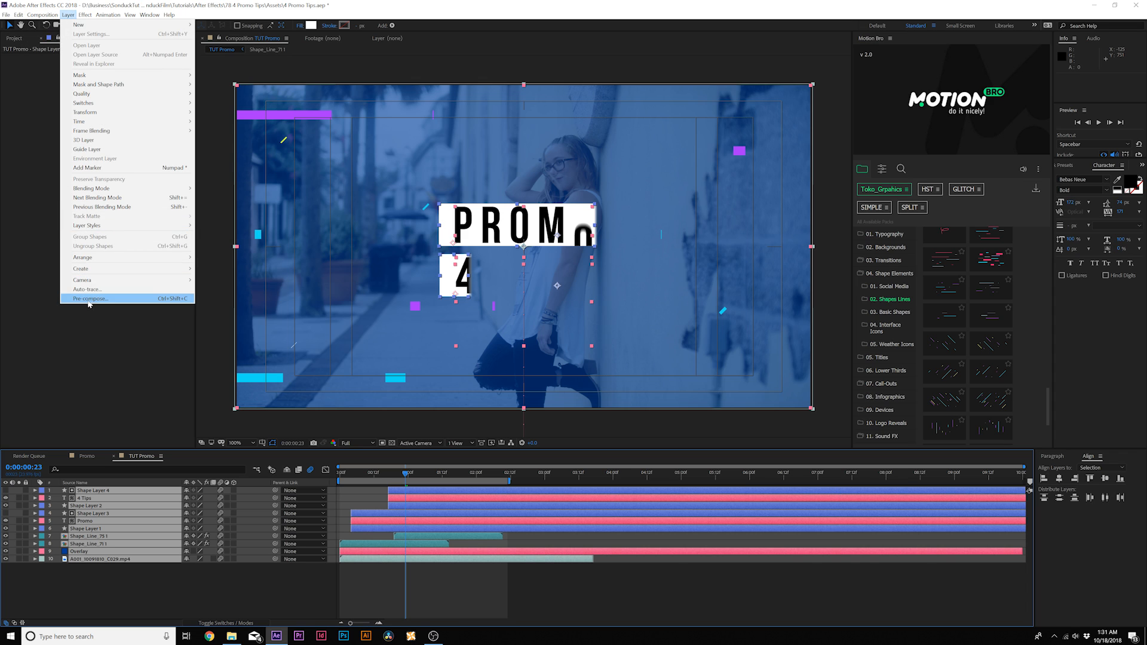
left_click(88, 298)
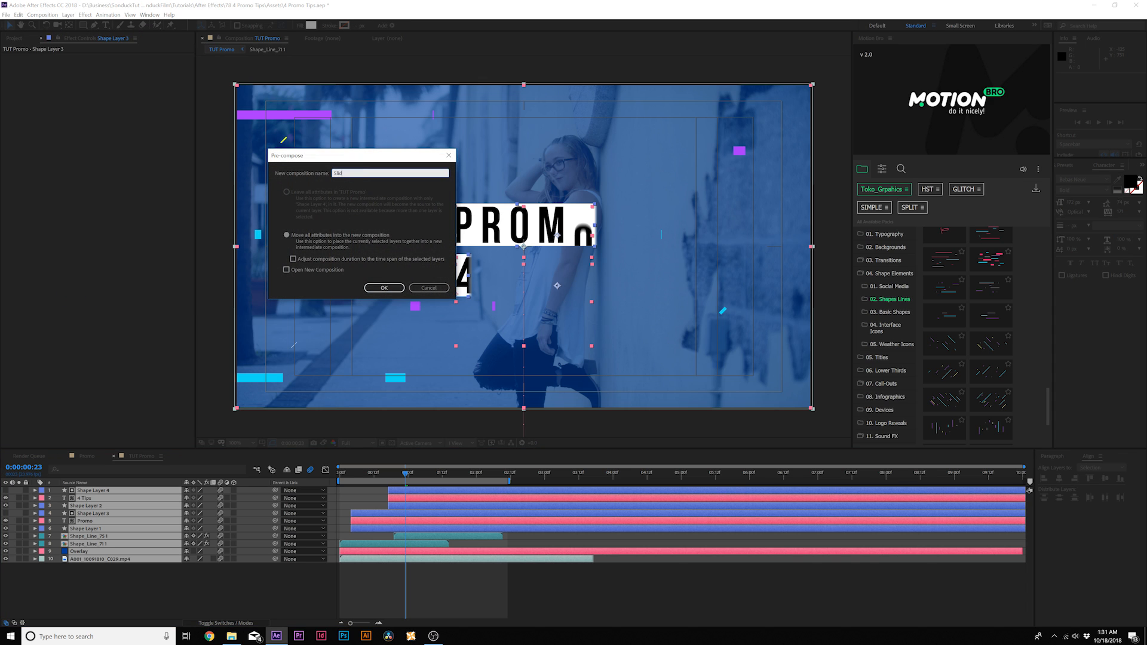
left_click(383, 287)
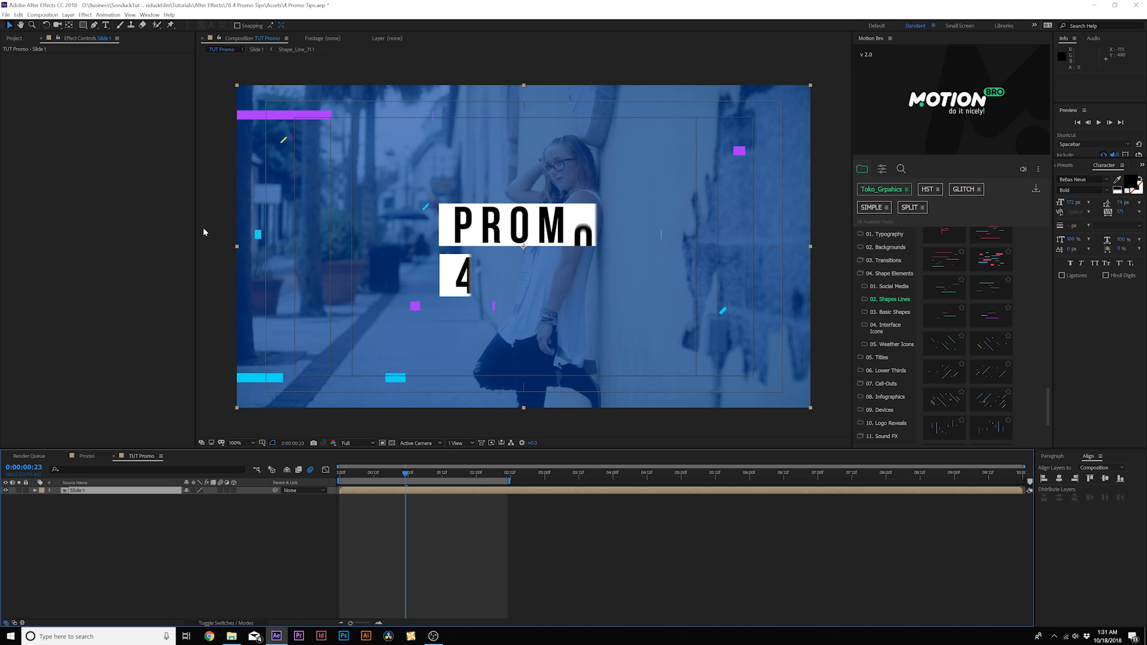
mouse_move(380, 322)
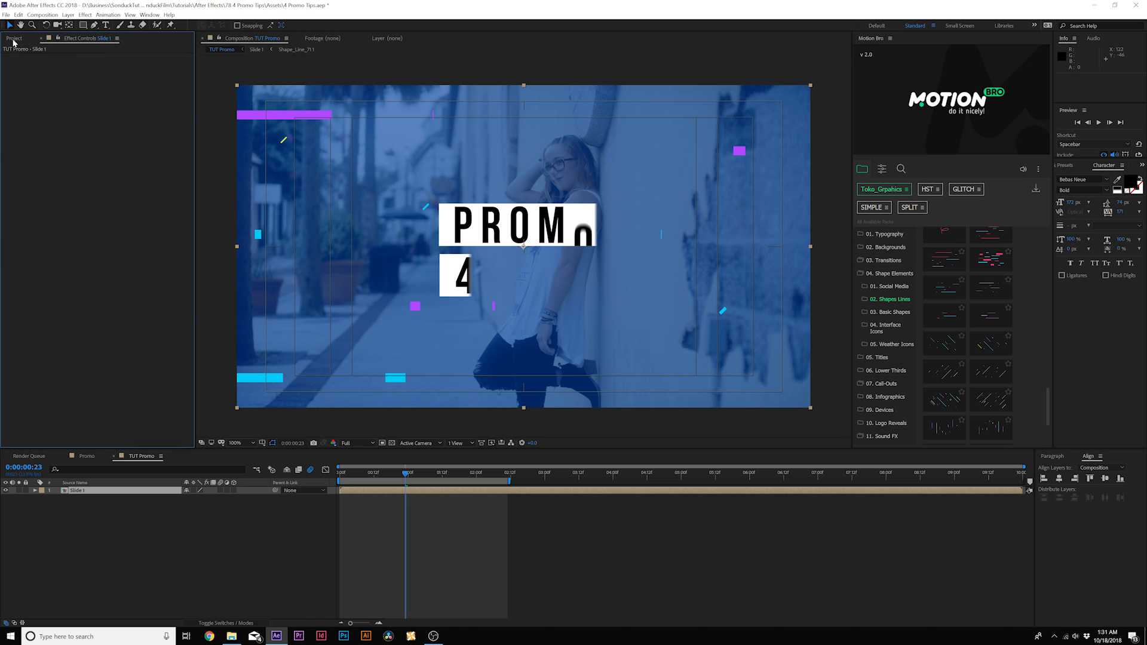
left_click(14, 38)
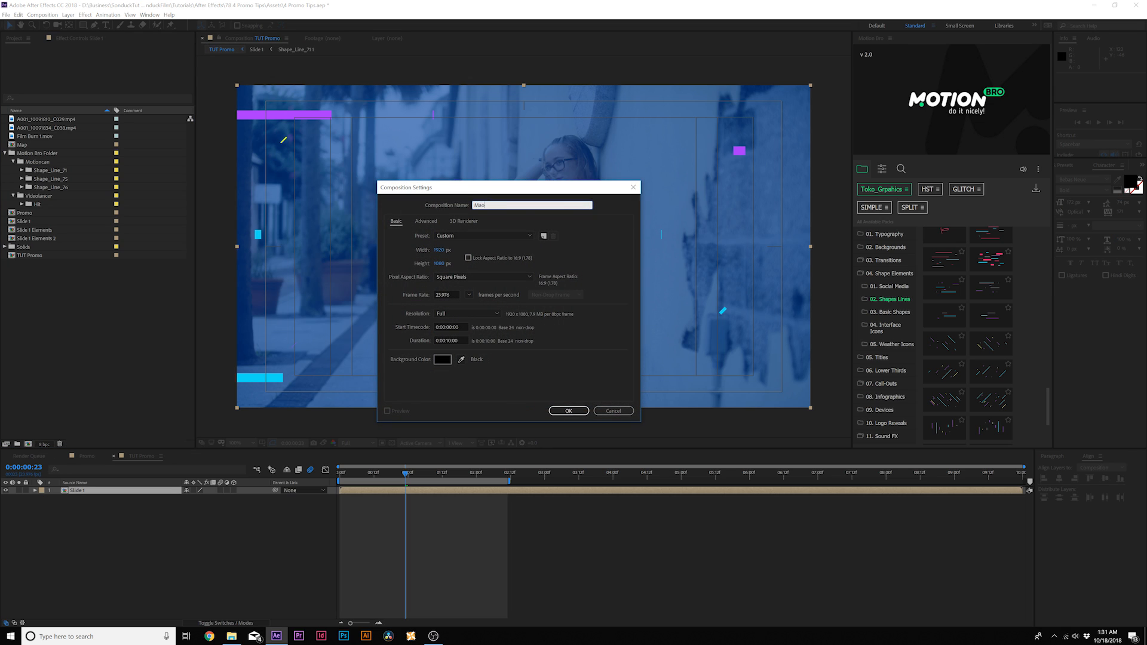
Draw staggered rectangle shape layers in the Map comp and place Map above Slide 1
left_click(568, 410)
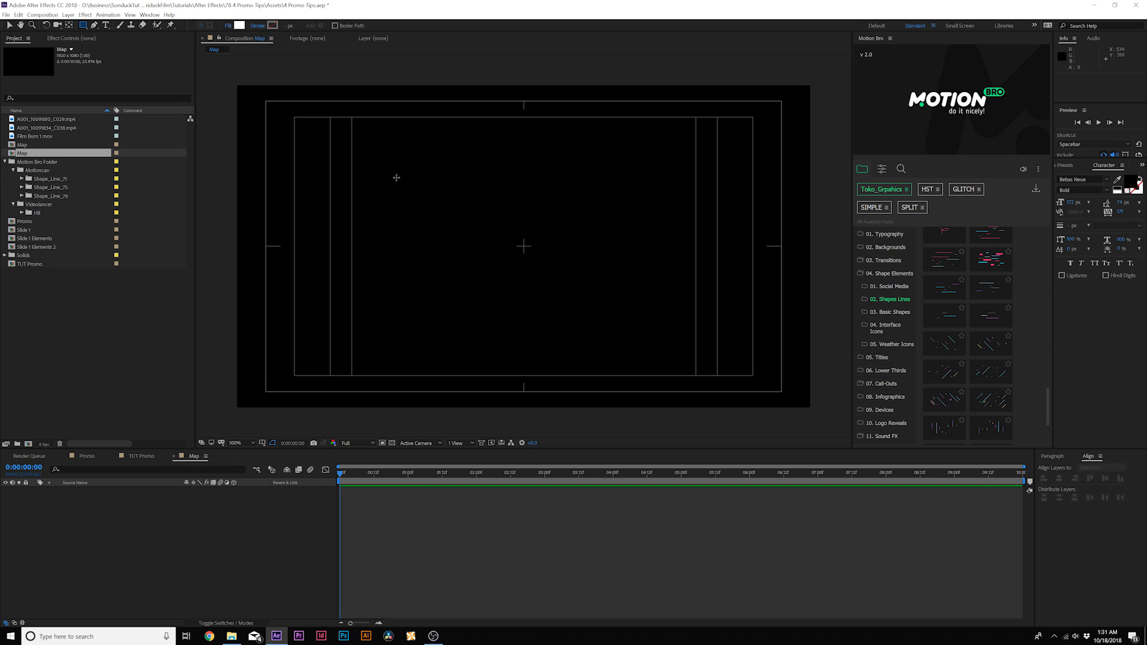
left_click_drag(364, 128, 523, 331)
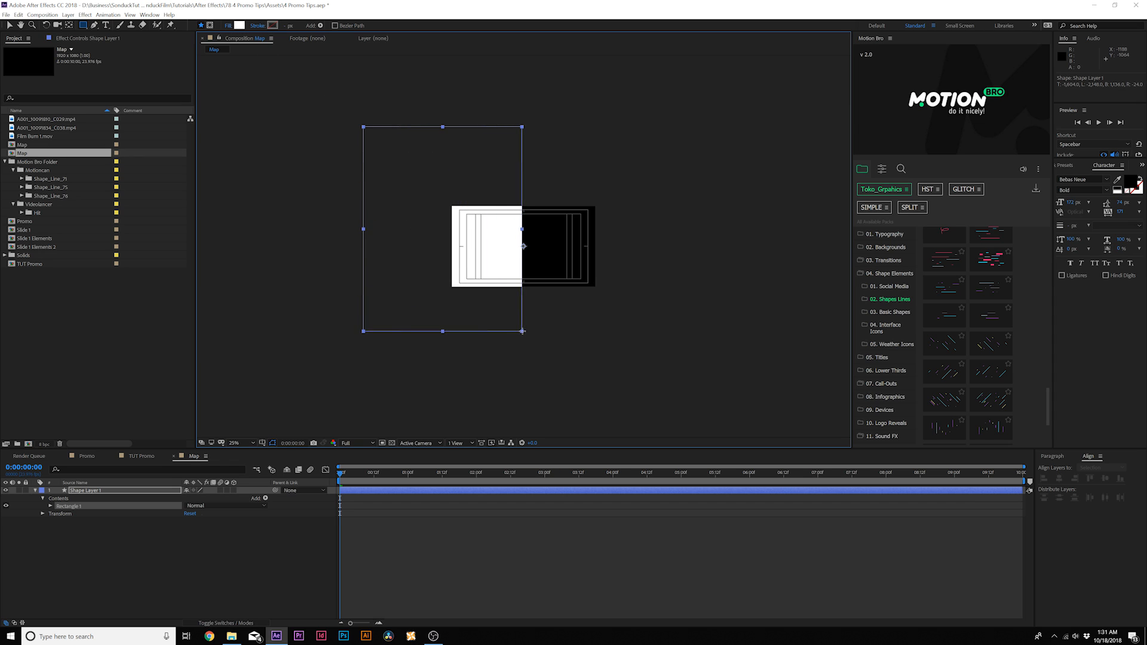
left_click(234, 442)
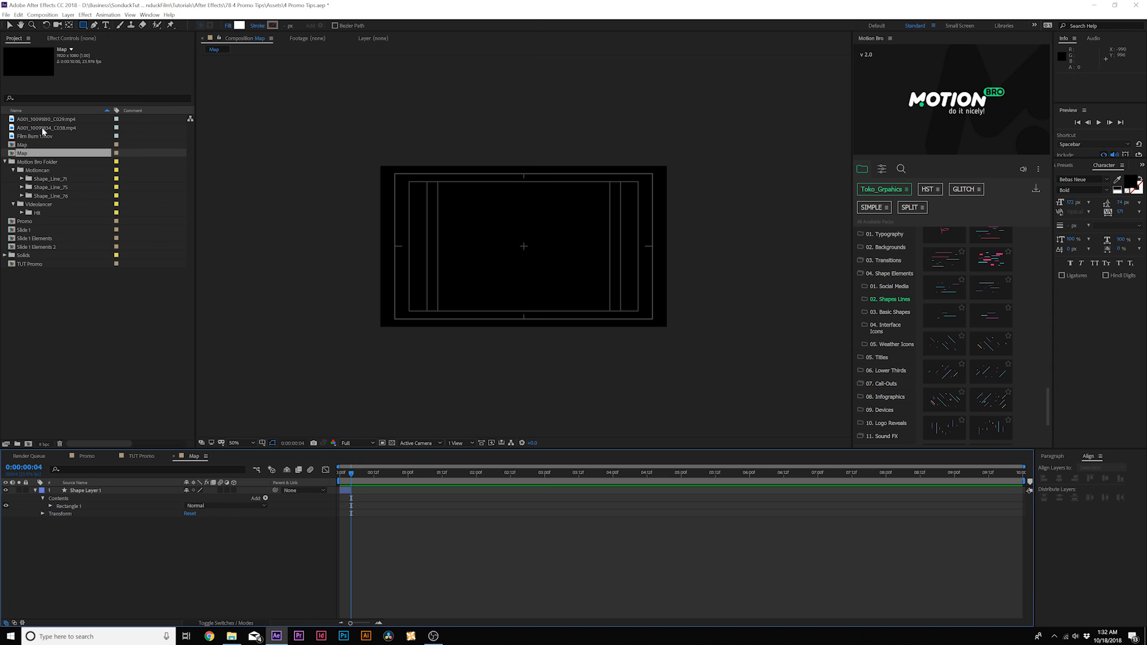
left_click_drag(373, 208, 668, 274)
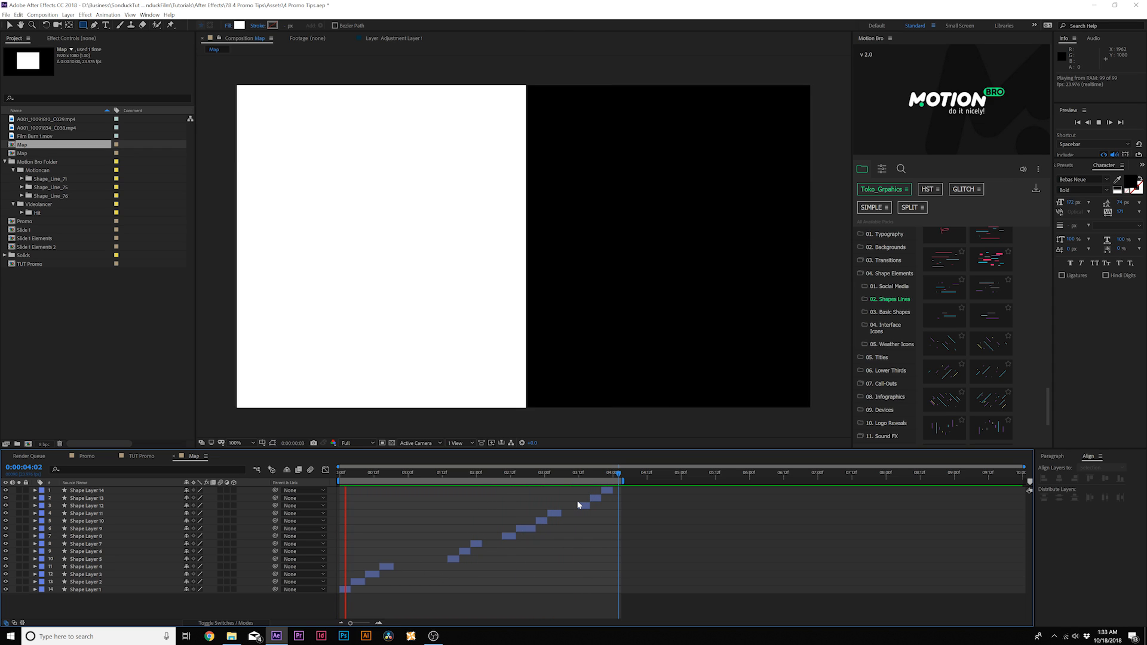
left_click(482, 473)
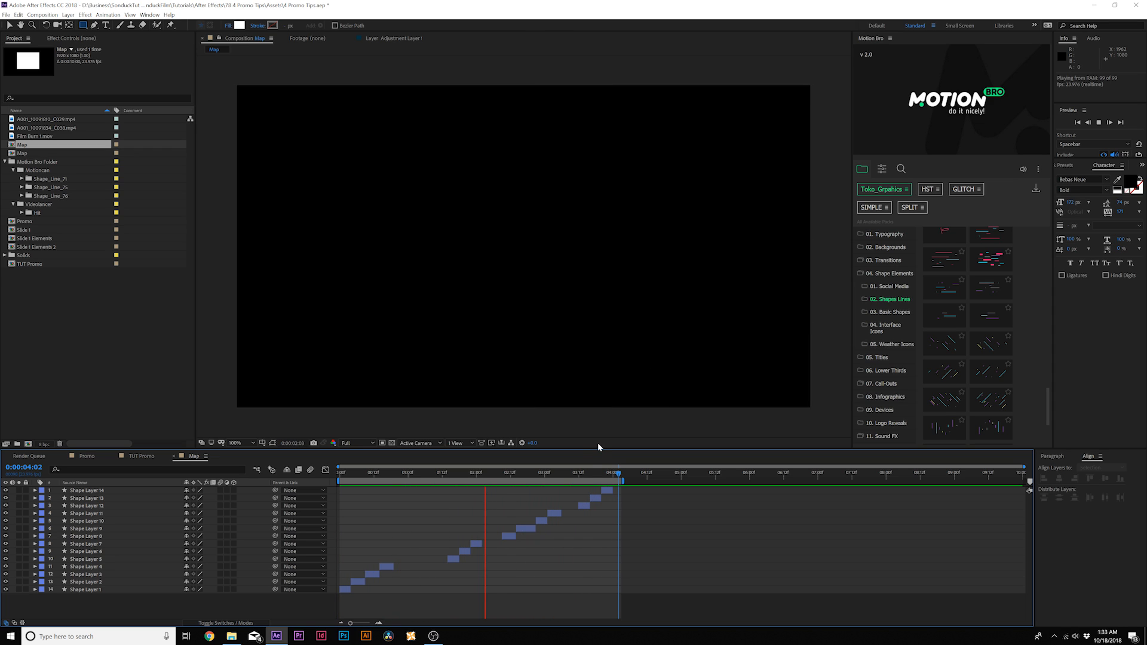
left_click(142, 456)
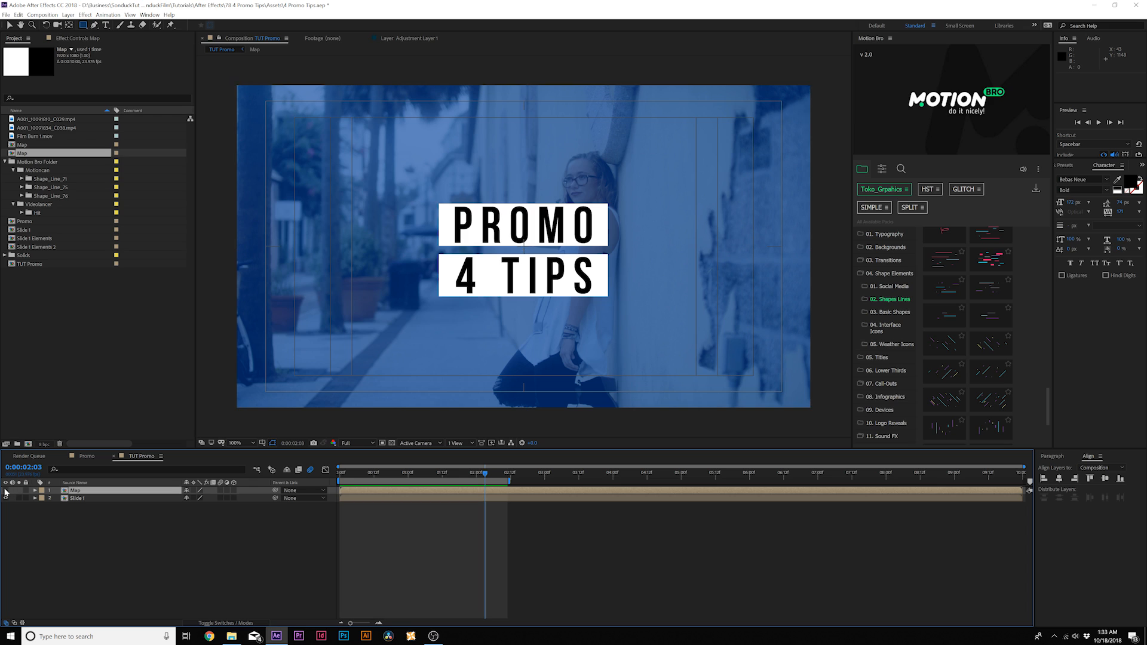
Add an adjustment layer with Displacement Map from the Map layer and higher horizontal displacement
left_click(68, 15)
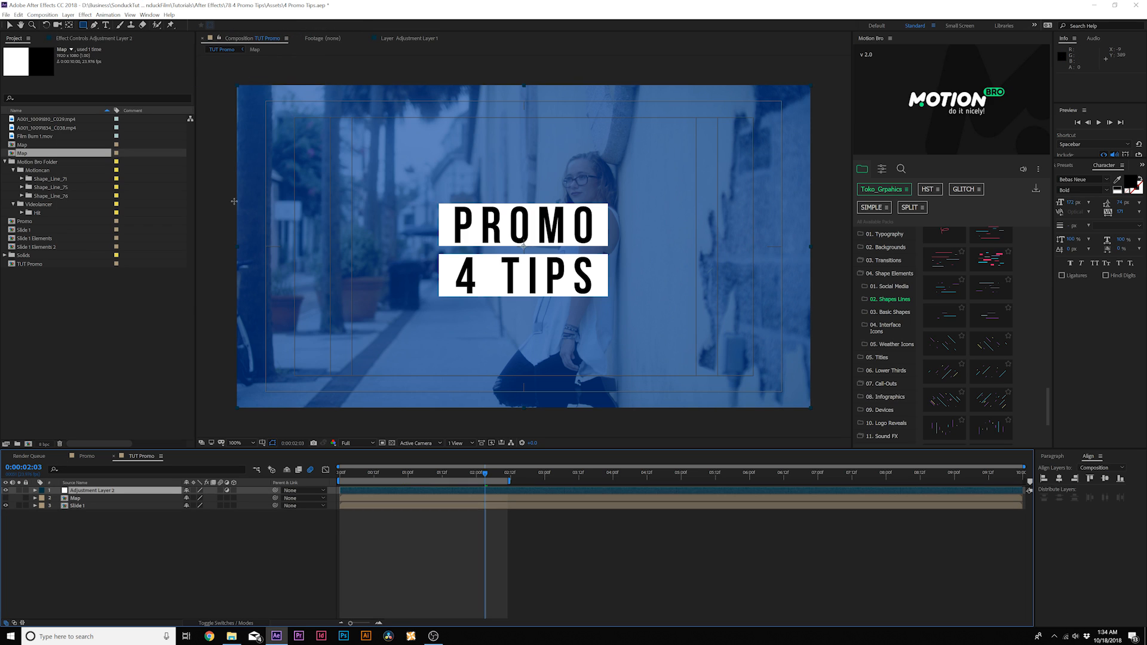
left_click(85, 14)
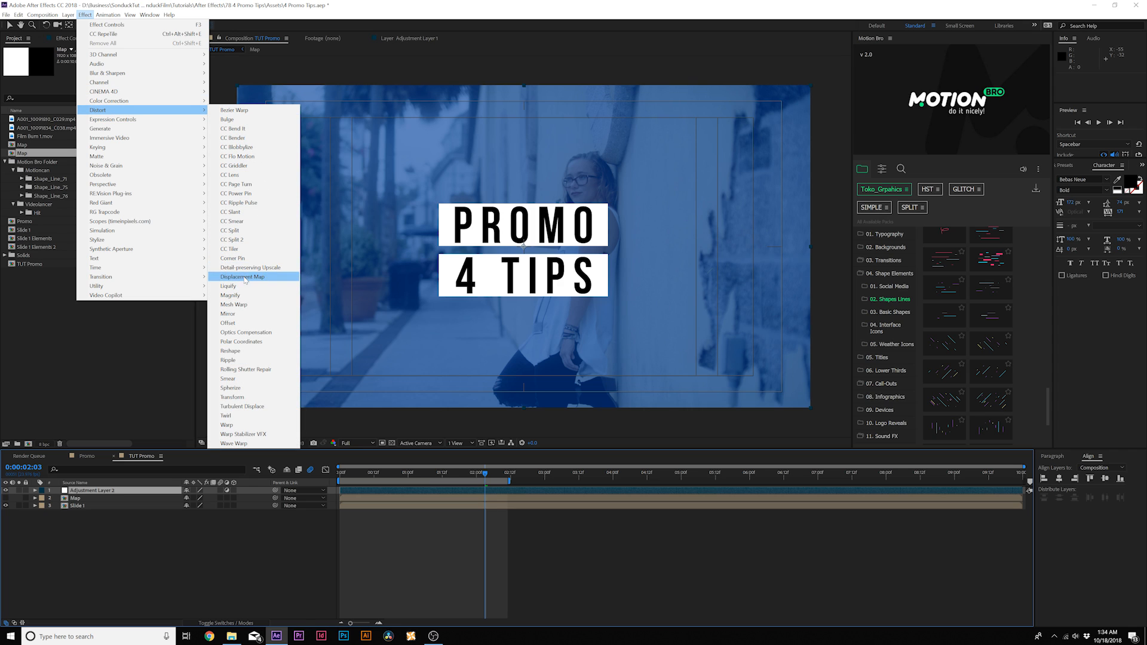
left_click(242, 276)
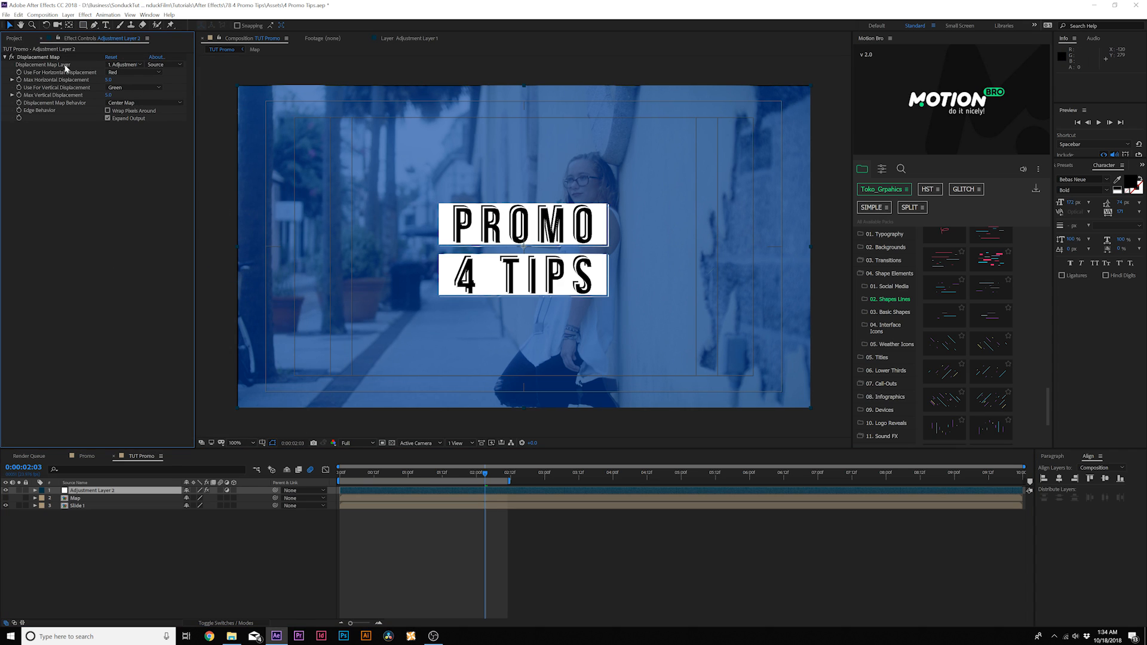
left_click(125, 65)
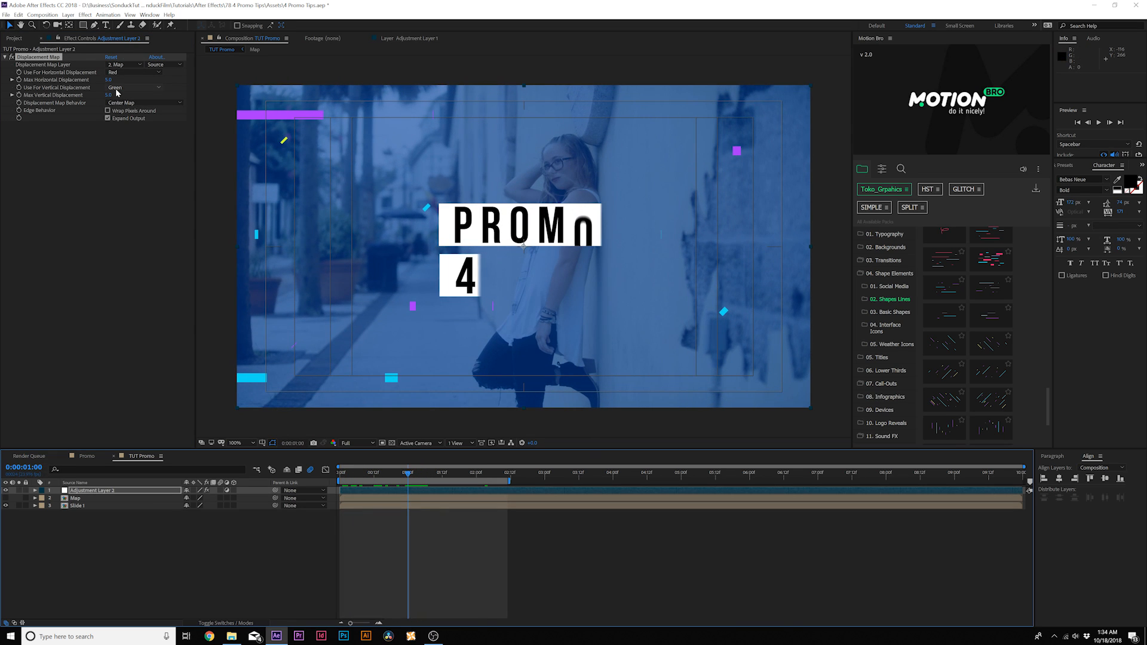
left_click_drag(110, 79, 131, 79)
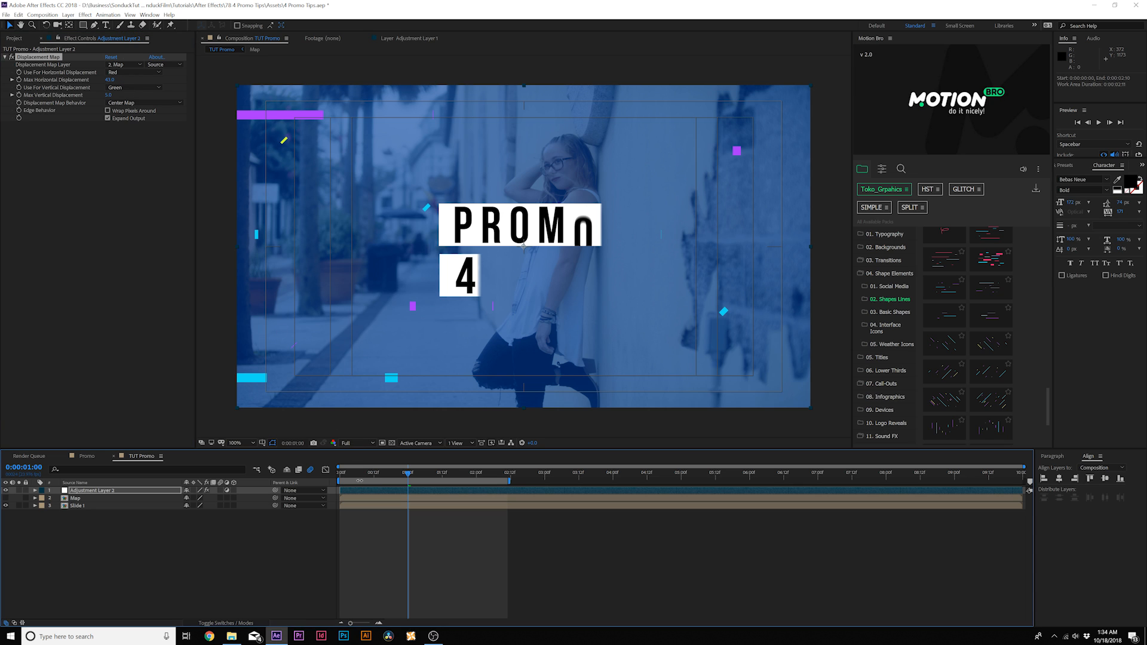
left_click(365, 473)
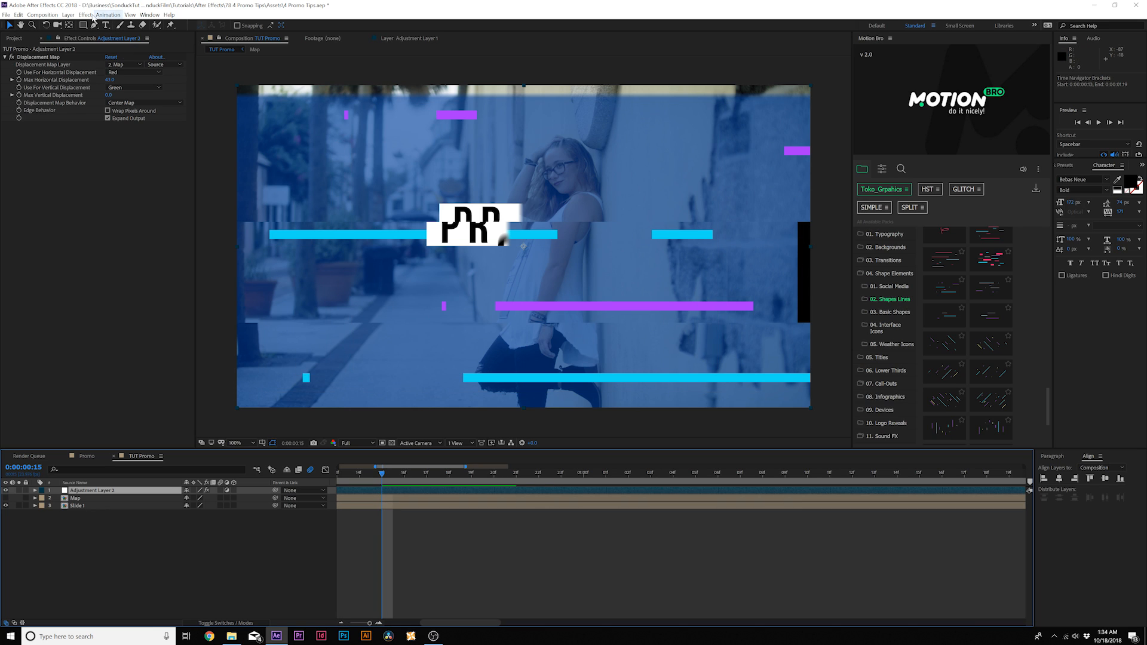
Apply CC RepeTile with Checker Flip H tiling to the adjustment layer, then open Film Burn 1.mov
left_click(84, 14)
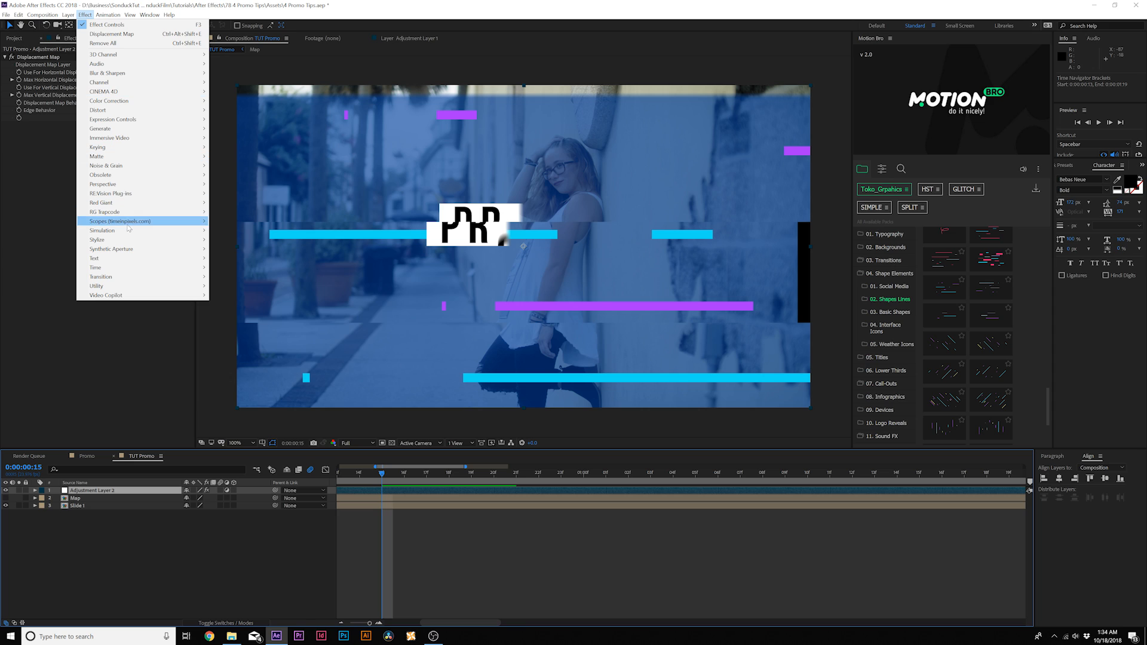
mouse_move(97, 238)
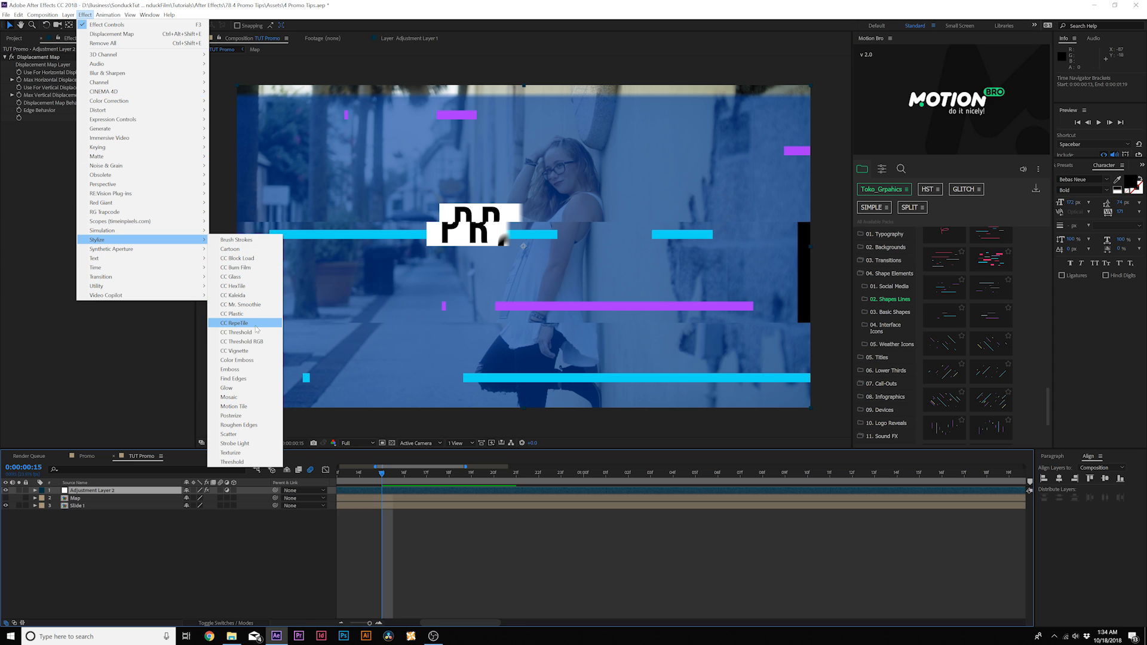
left_click(234, 323)
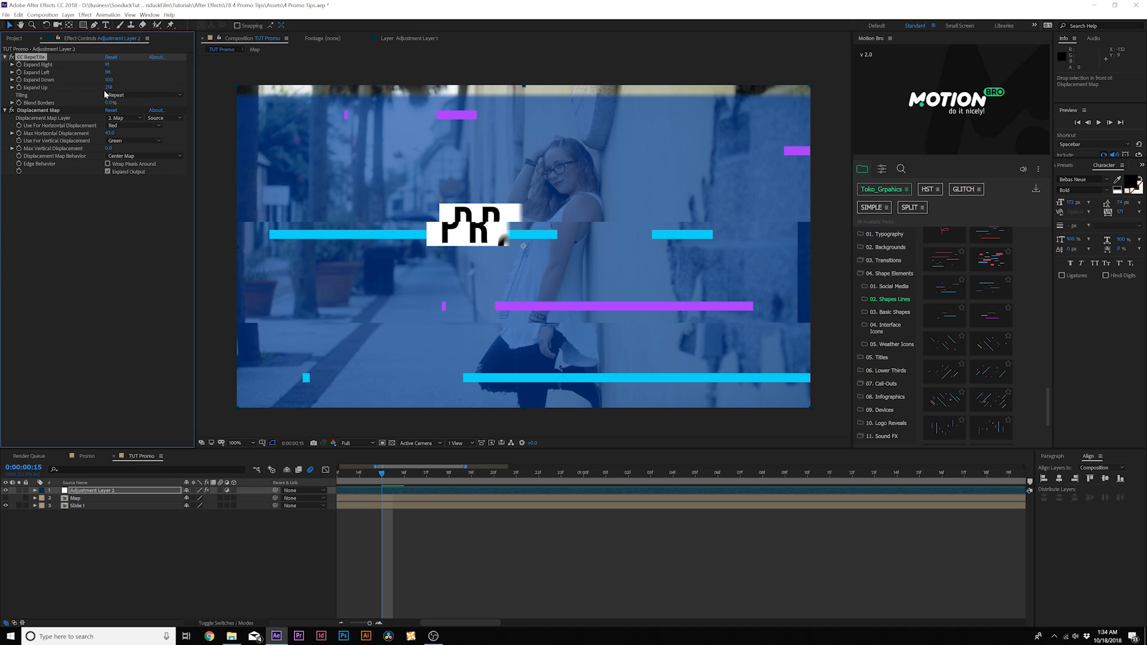
left_click(144, 95)
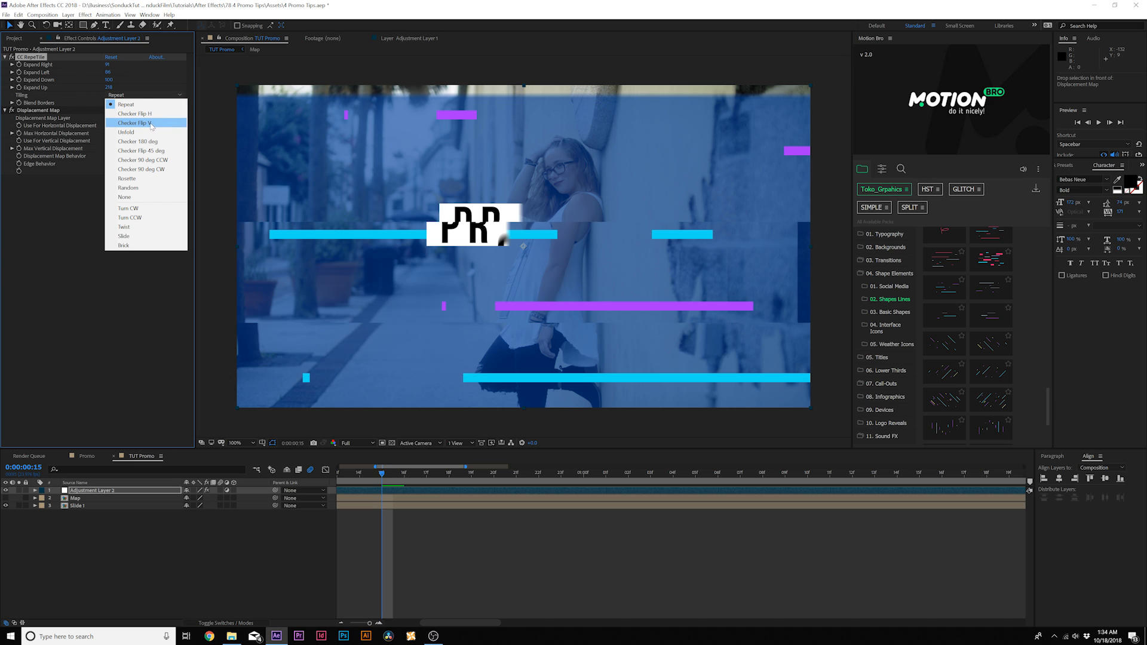
left_click(134, 113)
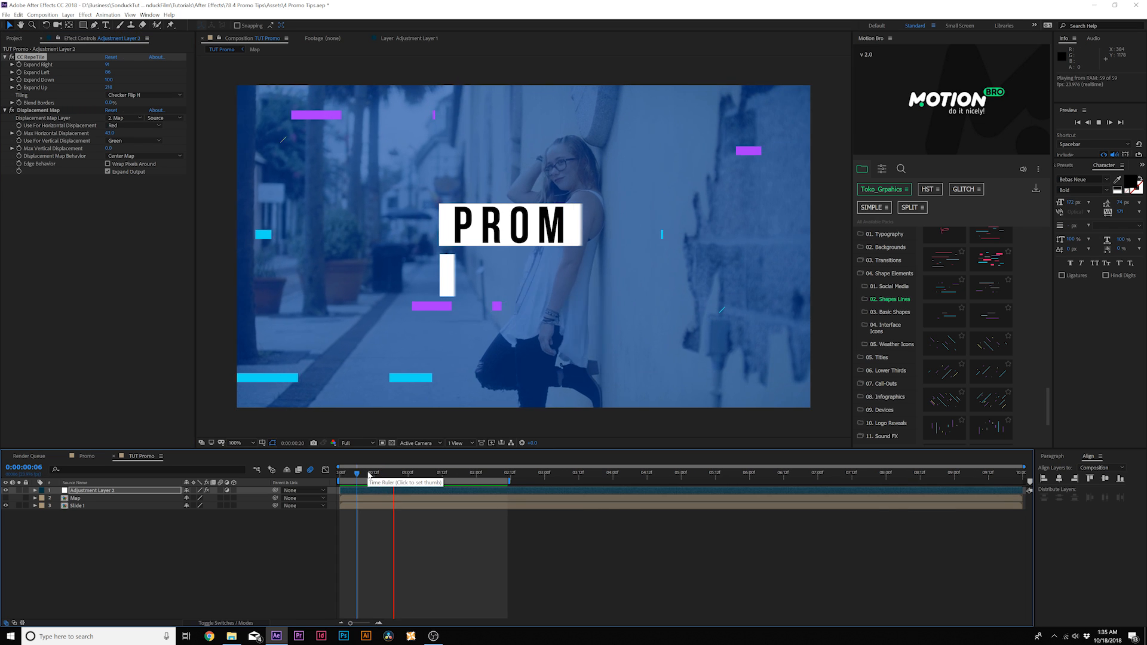
left_click(368, 474)
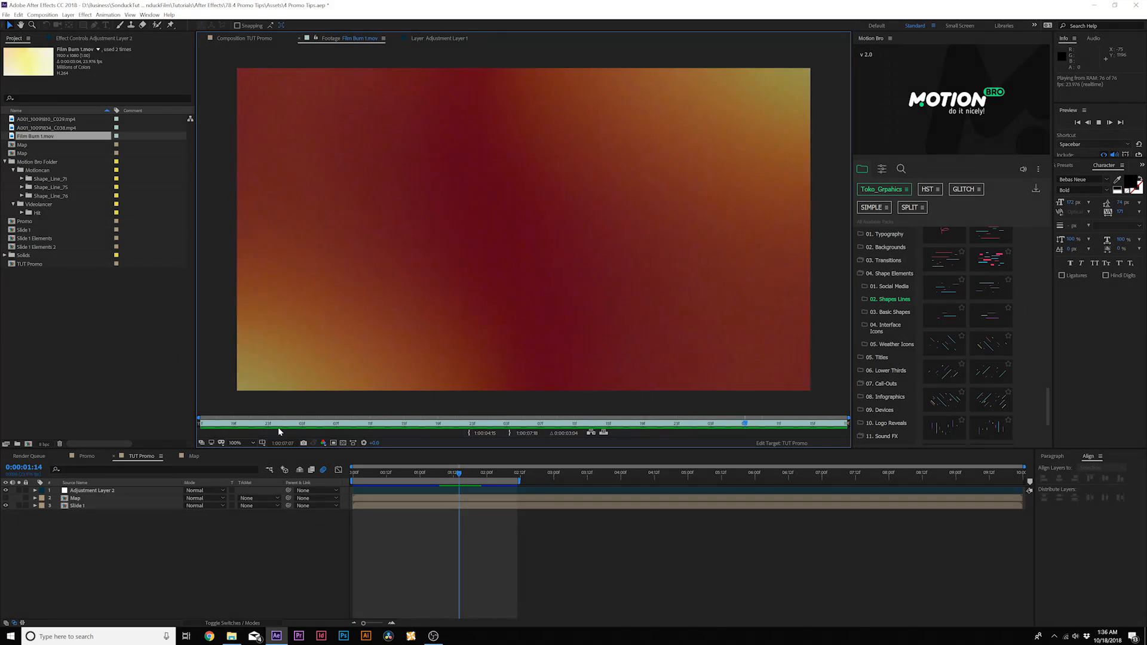
Open the Slide 1 composition and show its layers' blending modes
double_click(24, 230)
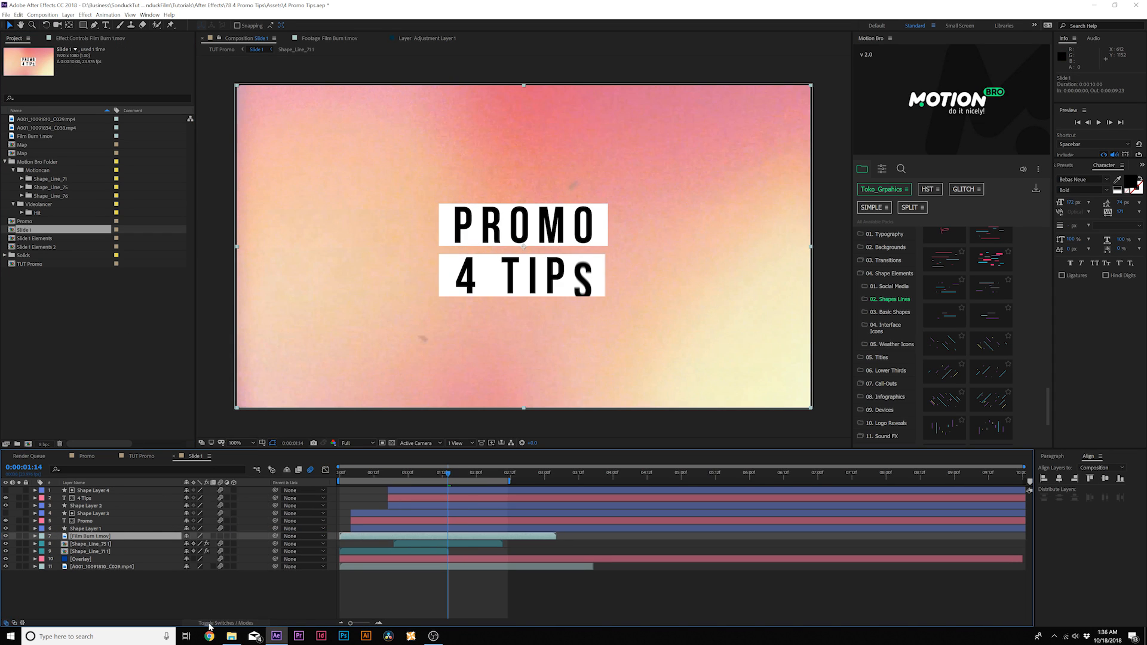
left_click(198, 537)
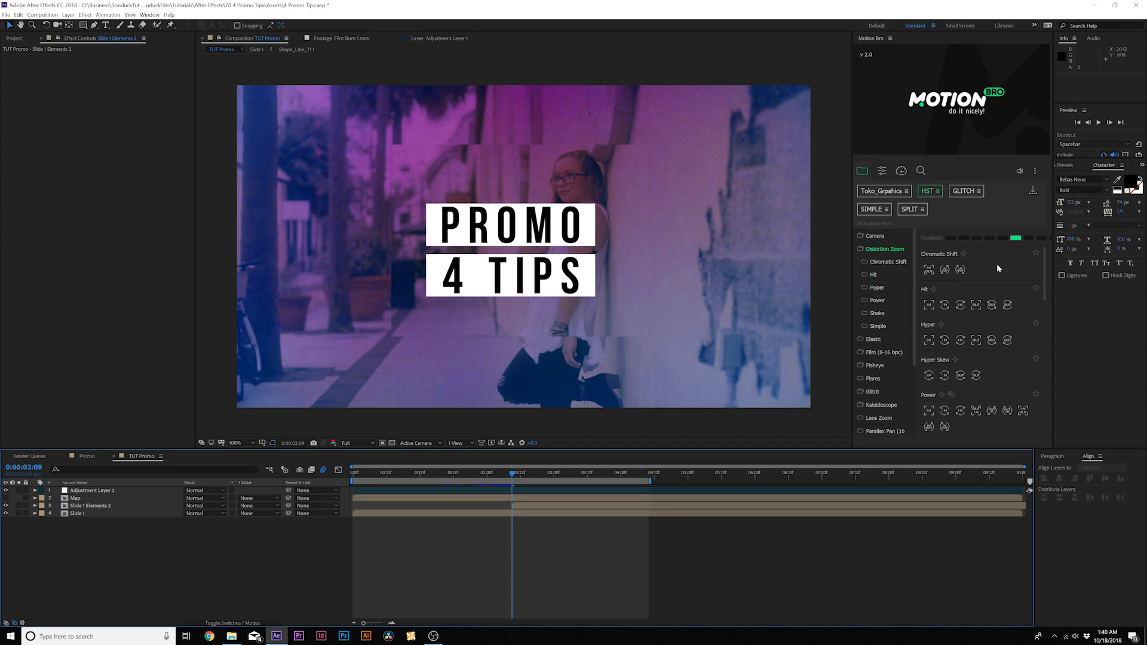
mouse_move(984, 271)
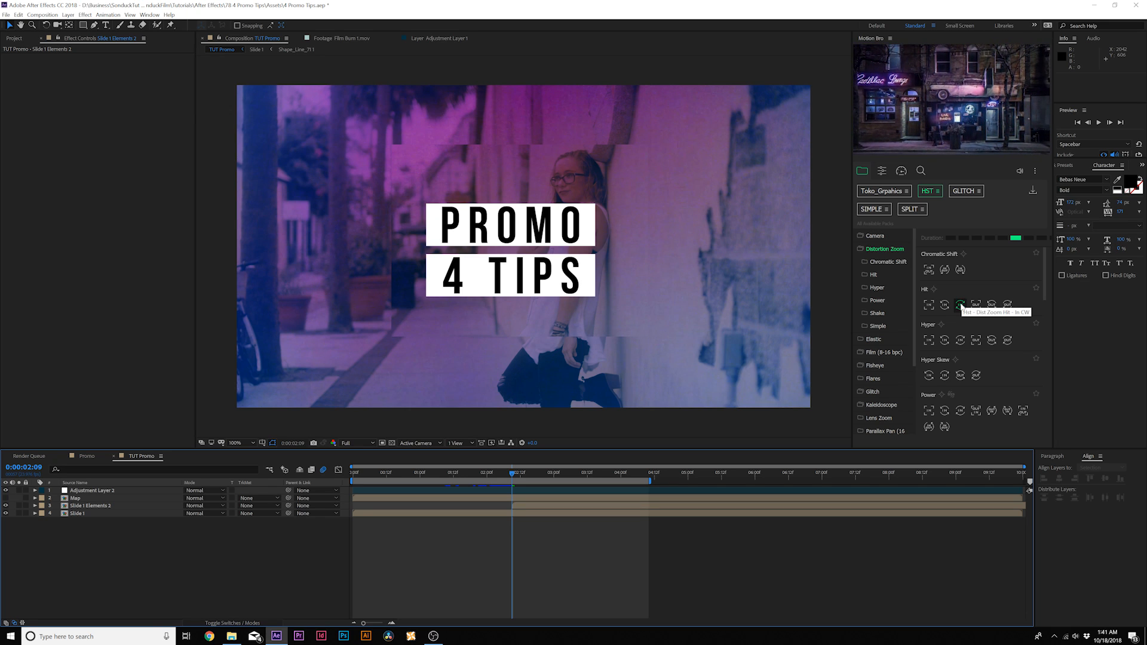
Apply Motion Bro's Hit - Dist Zoom Hit - In CW preset at 0:00:02:09
left_click(960, 305)
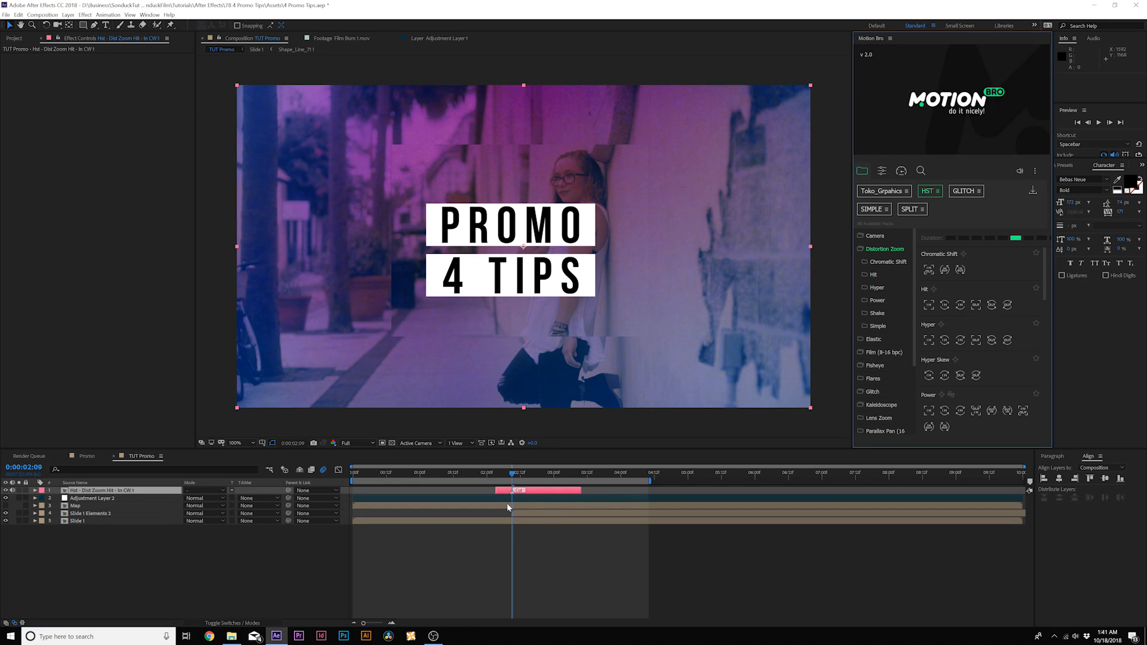